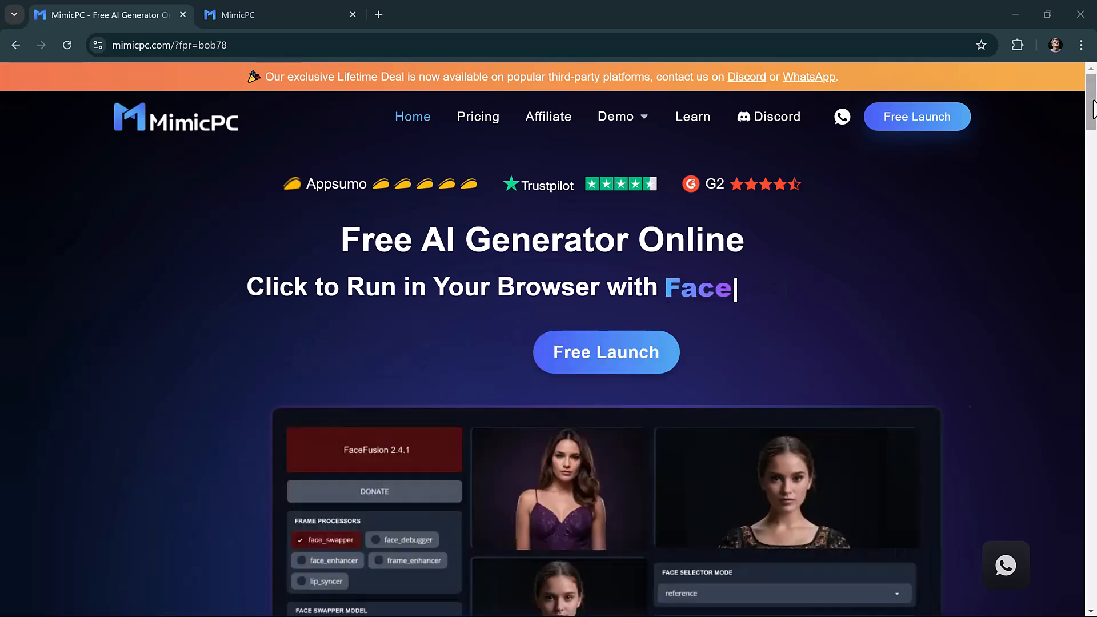
Step: Browse the MimicPC homepage and enter the apps dashboard
scroll(down, 3)
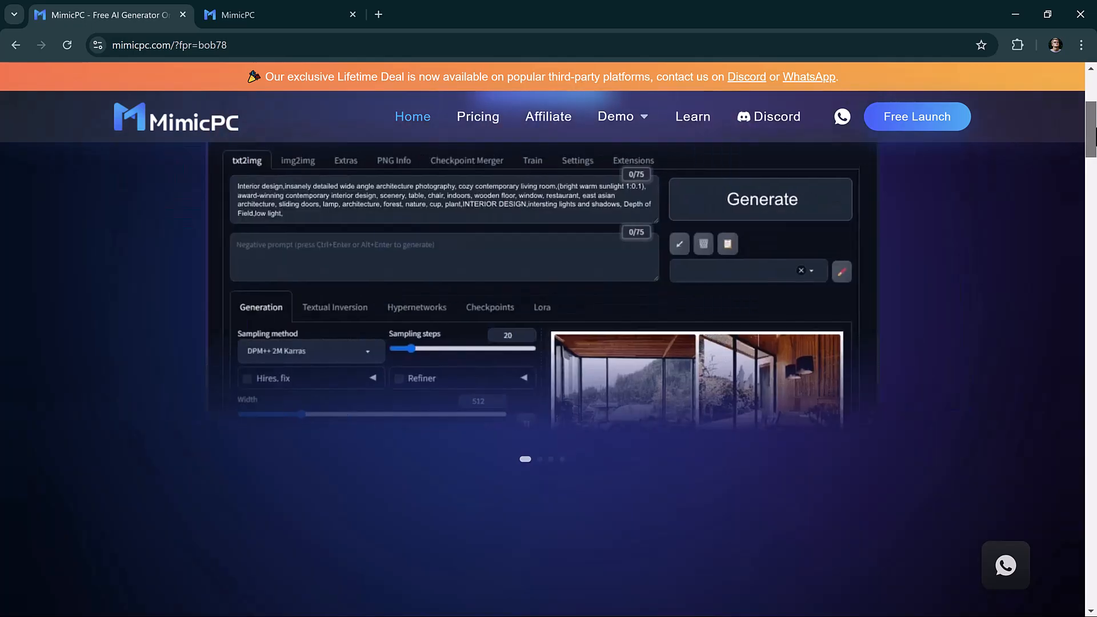
scroll(up, 3)
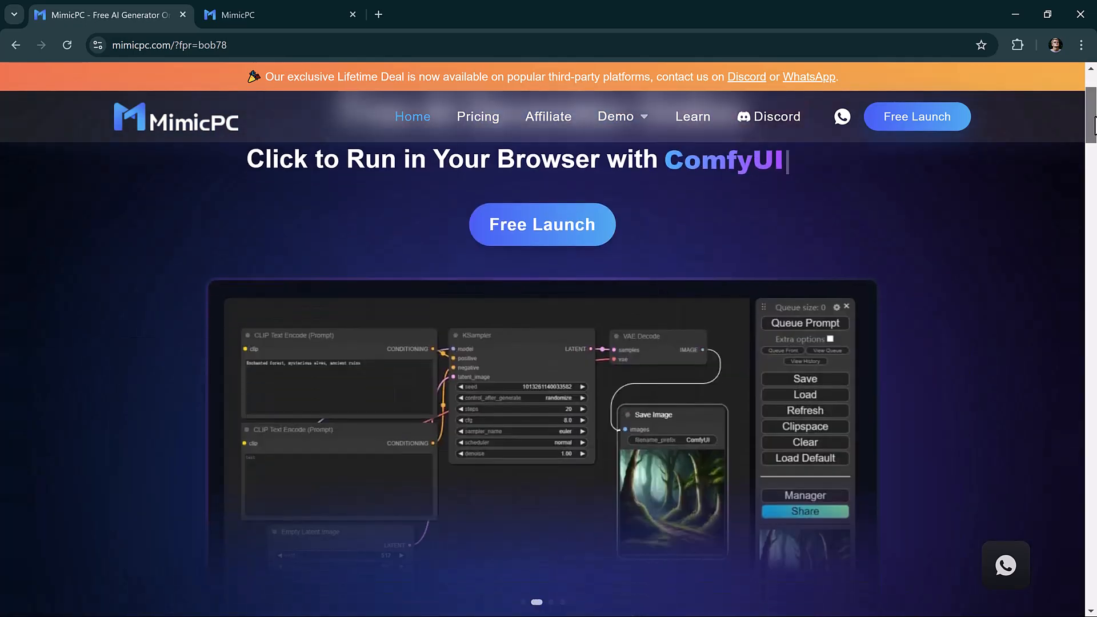
scroll(down, 3)
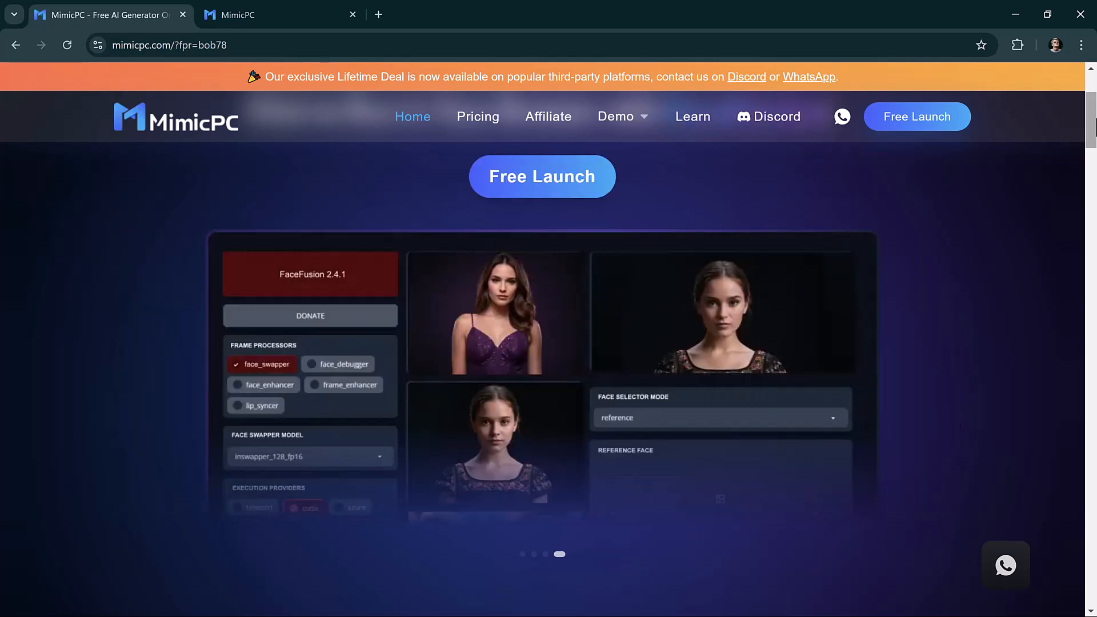
scroll(down, 3)
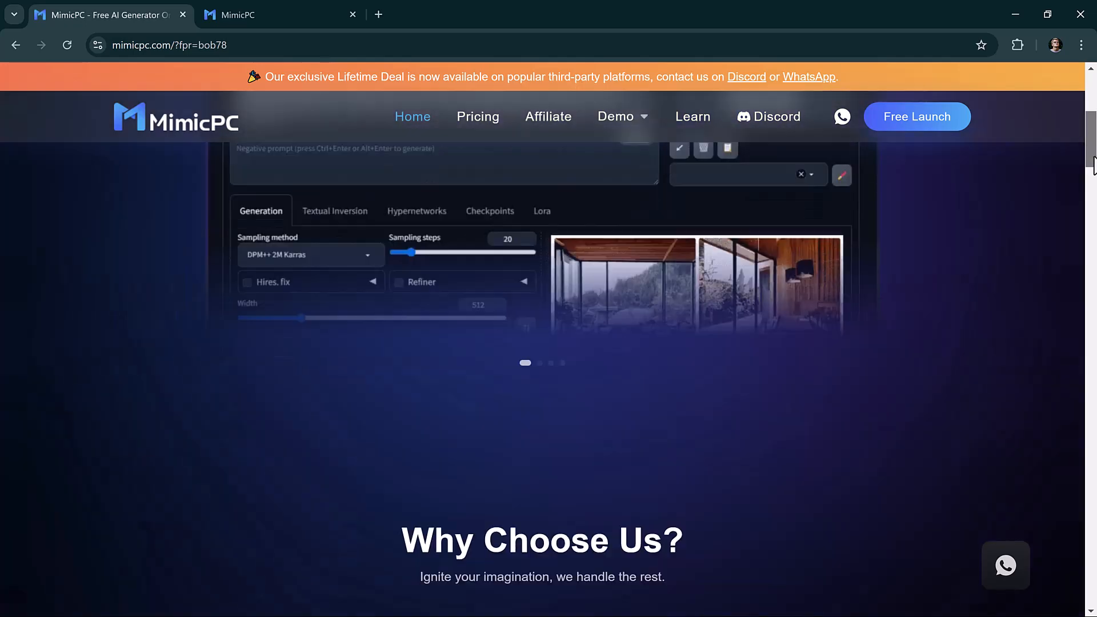
scroll(down, 3)
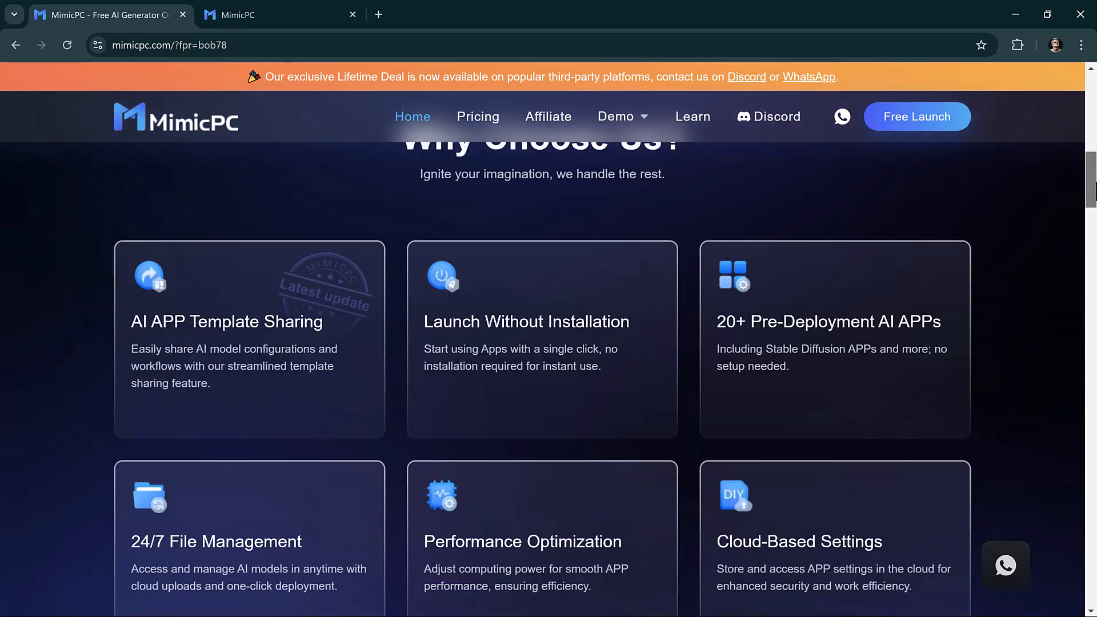
scroll(down, 3)
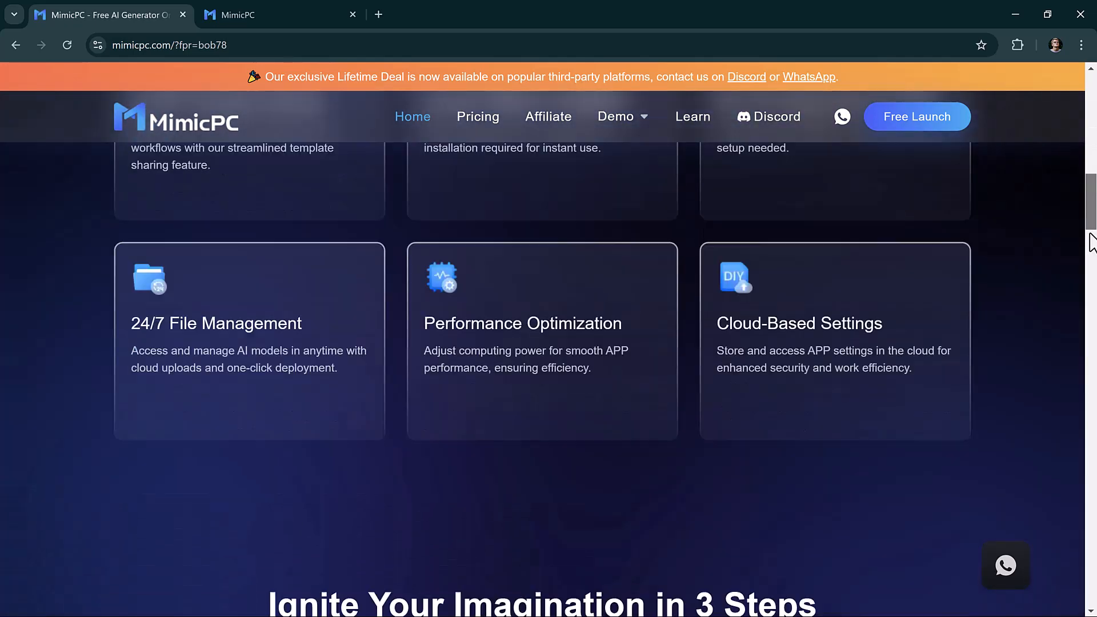
scroll(down, 3)
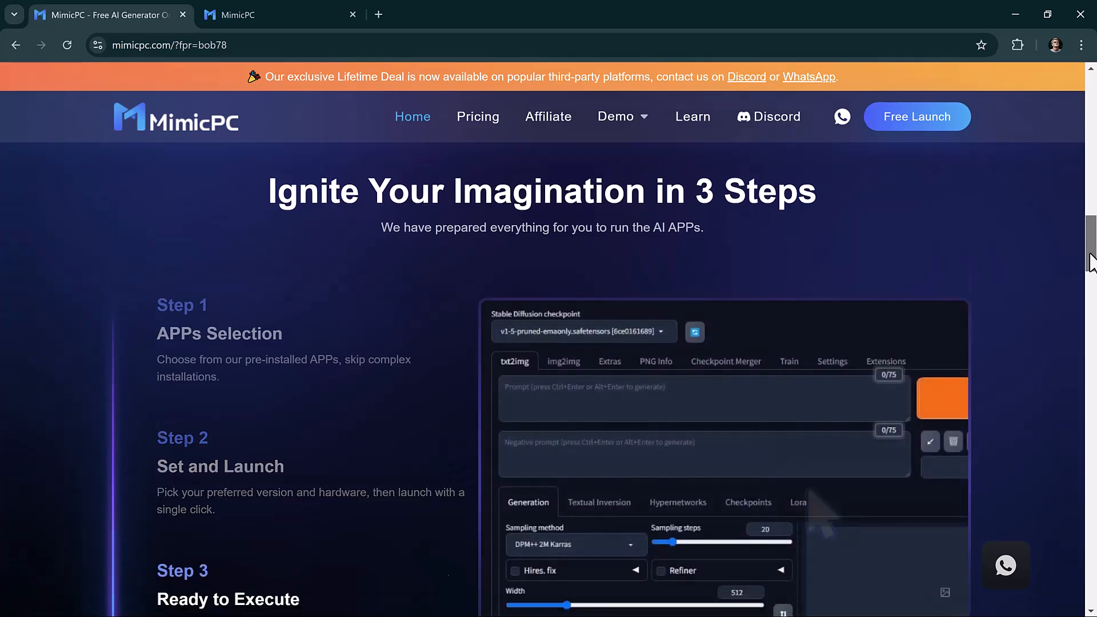
scroll(down, 3)
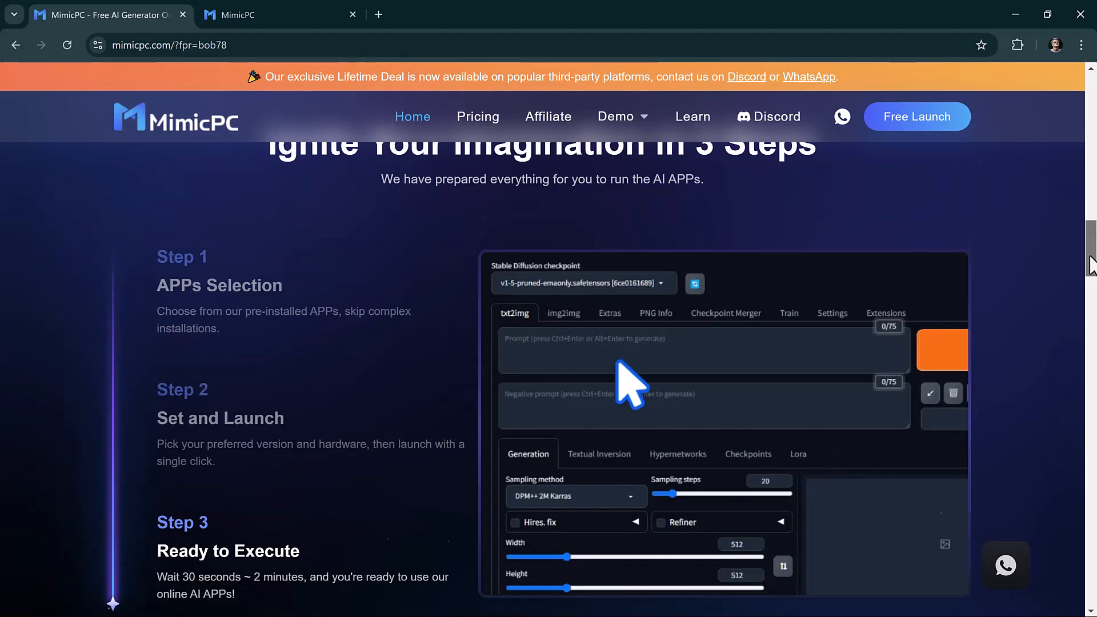
scroll(down, 3)
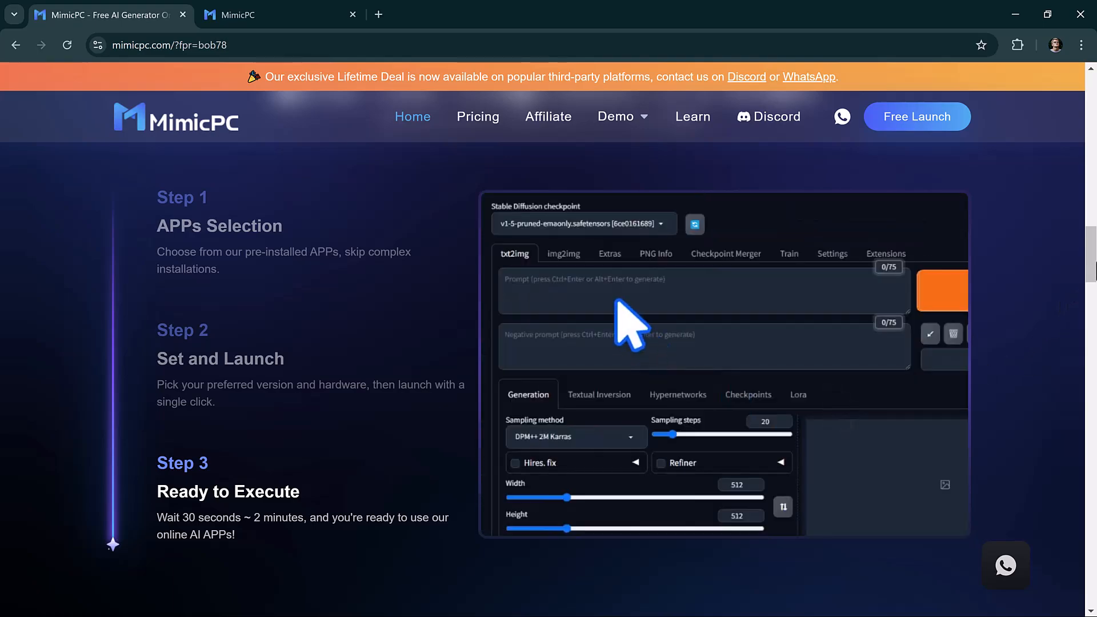
scroll(down, 3)
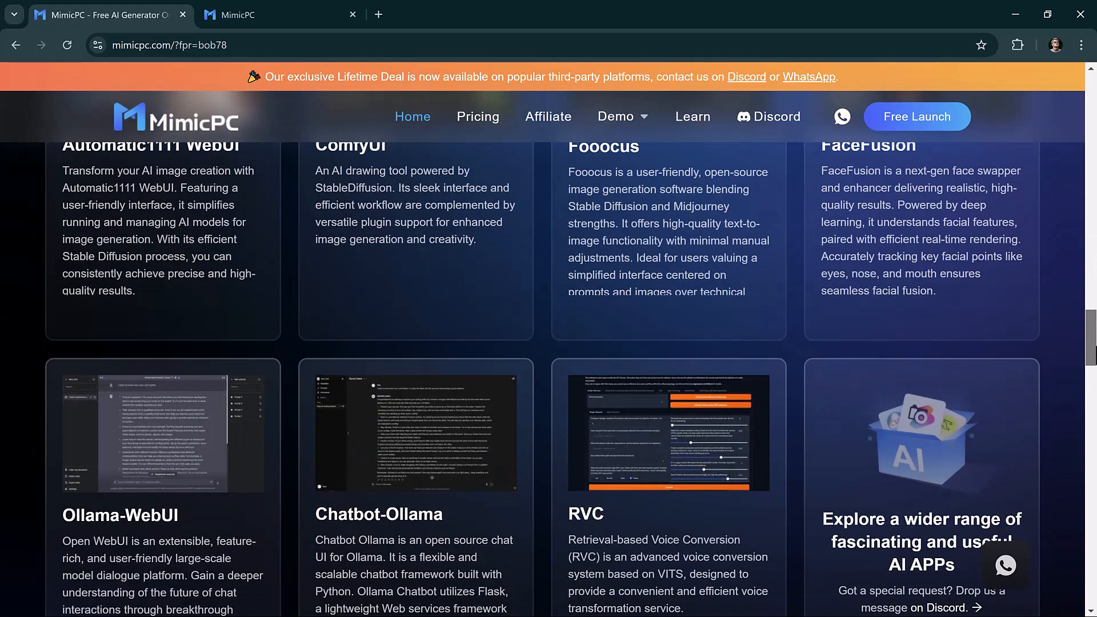
scroll(up, 3)
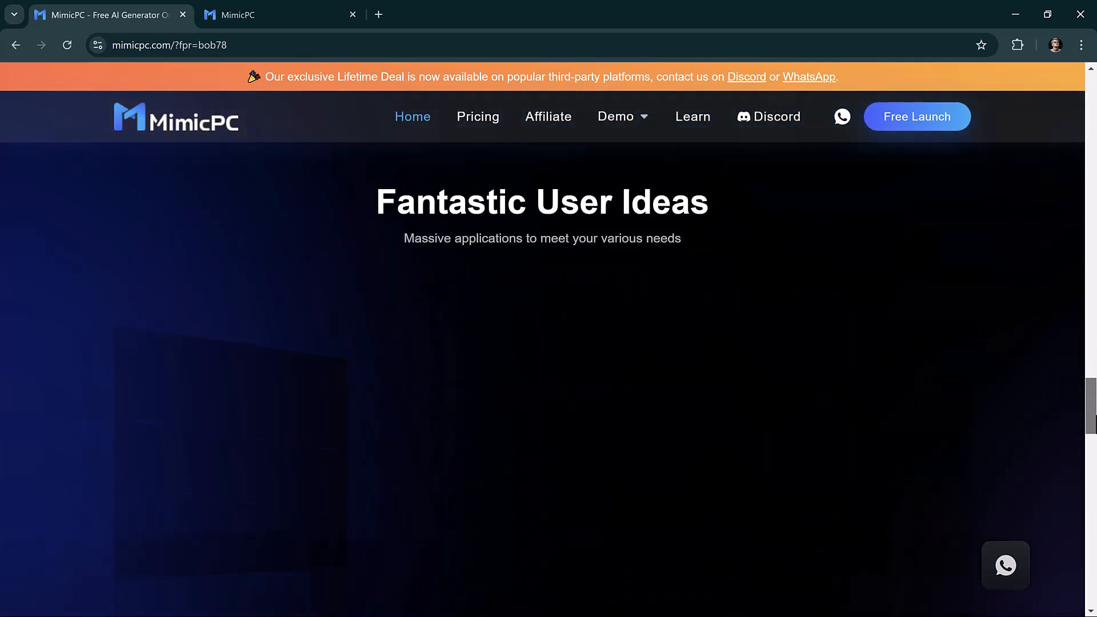
scroll(down, 3)
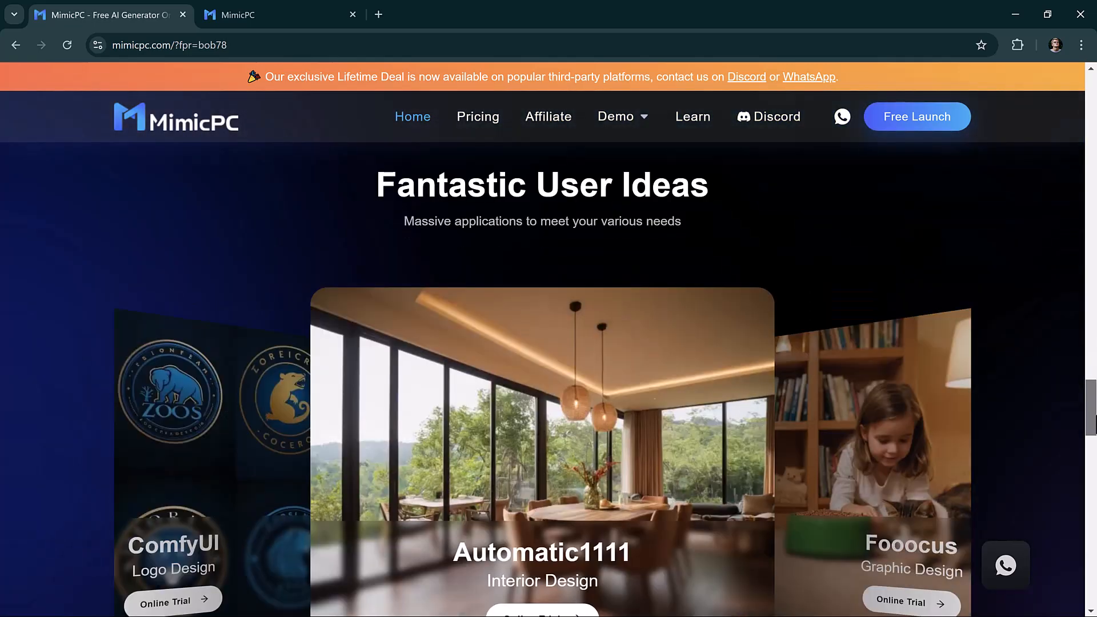
scroll(down, 3)
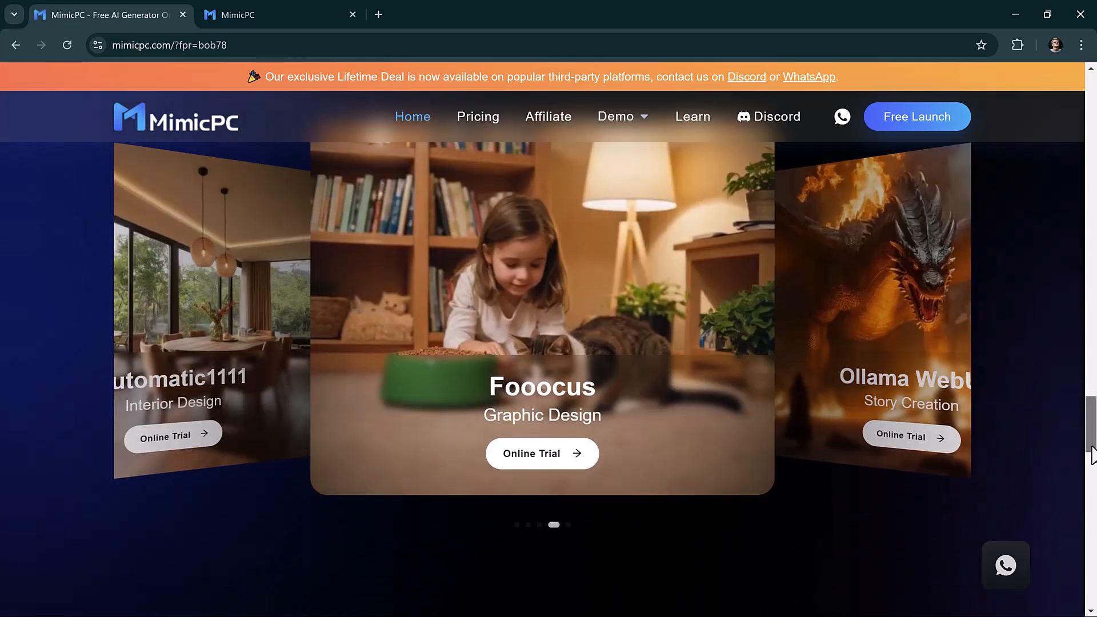
scroll(down, 3)
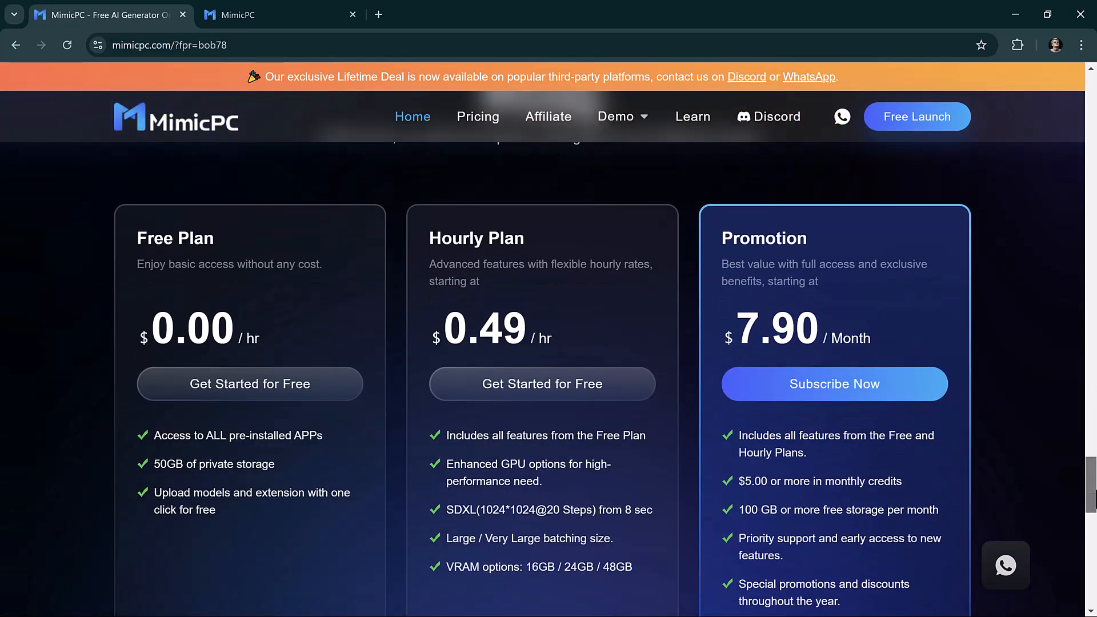
scroll(up, 3)
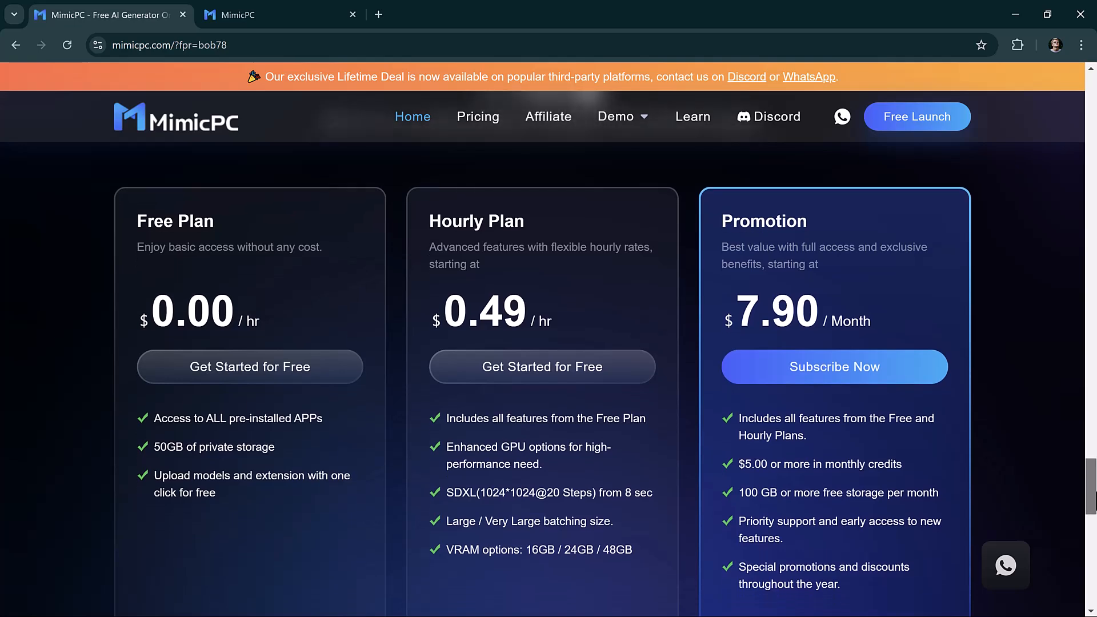
mouse_move(1066, 386)
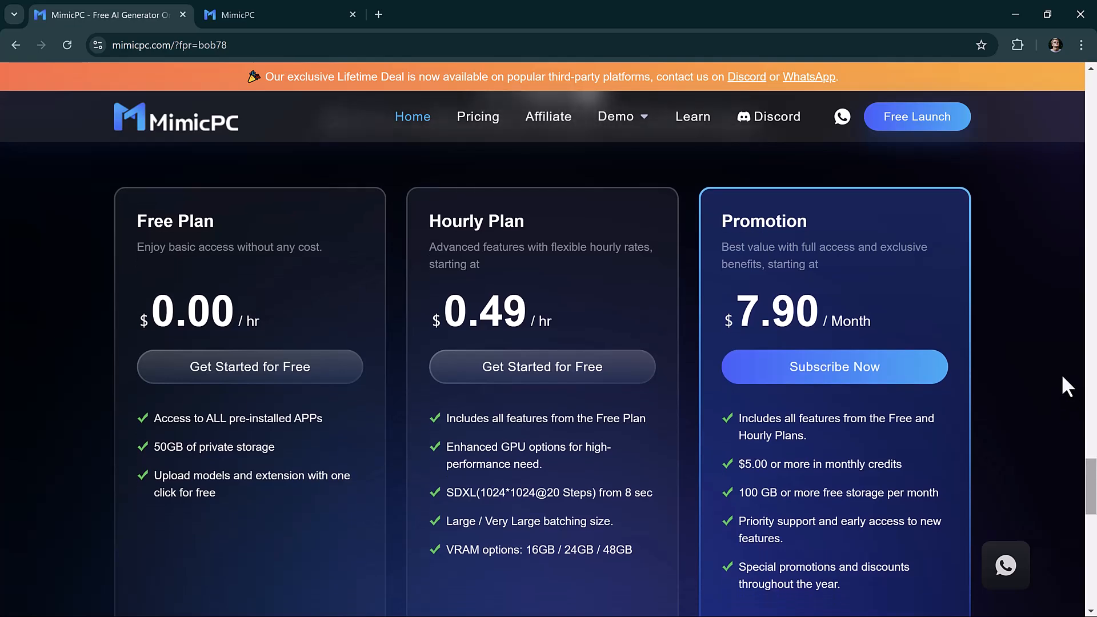
scroll(down, 3)
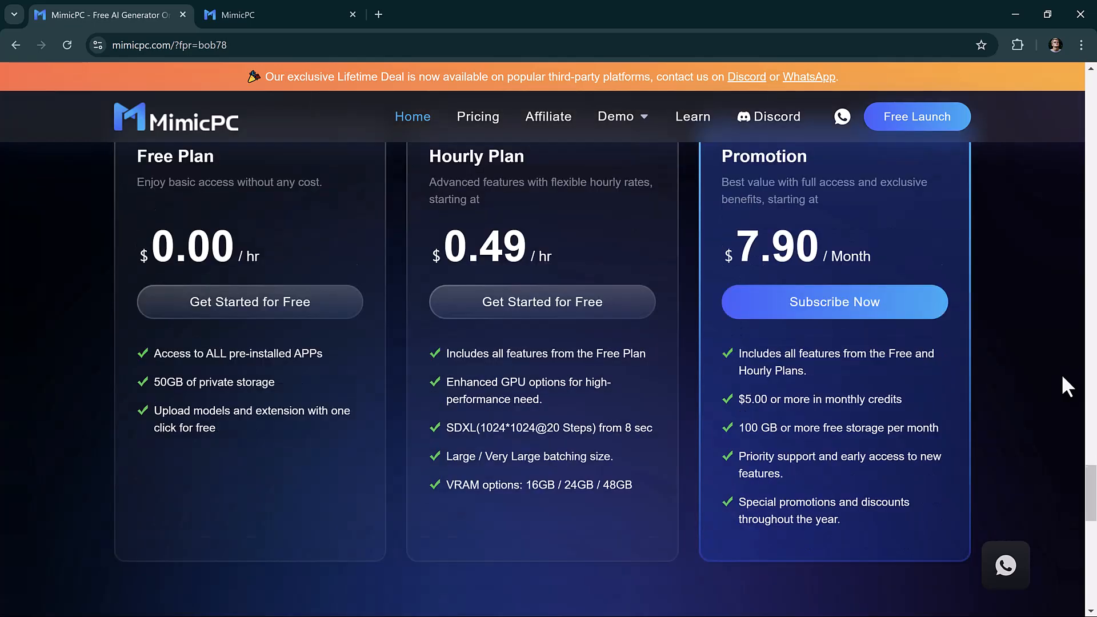
scroll(down, 3)
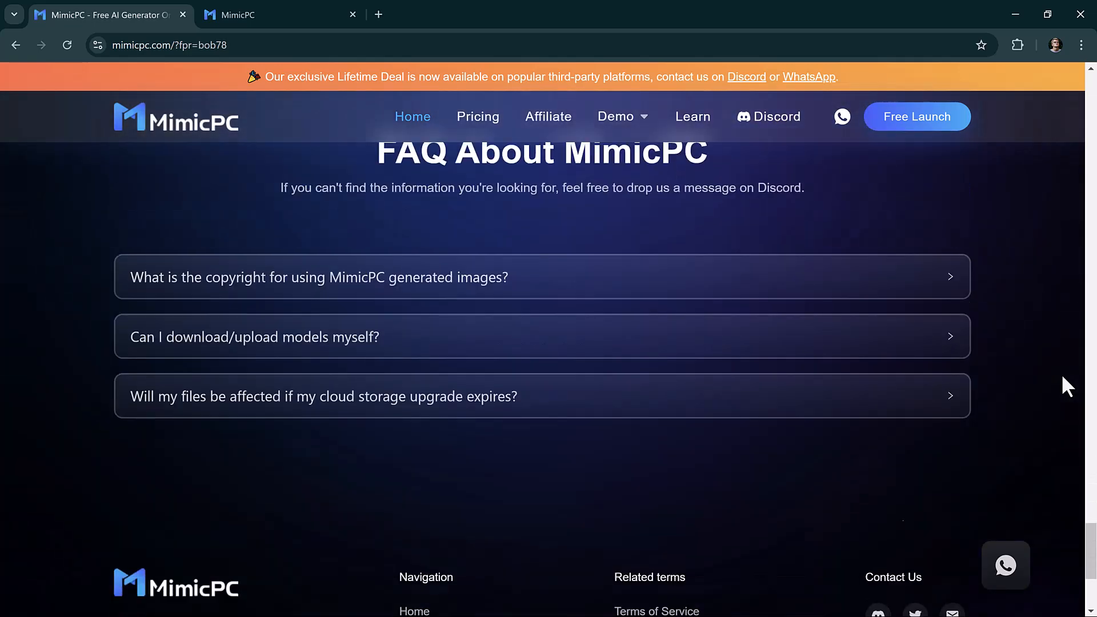
scroll(up, 3)
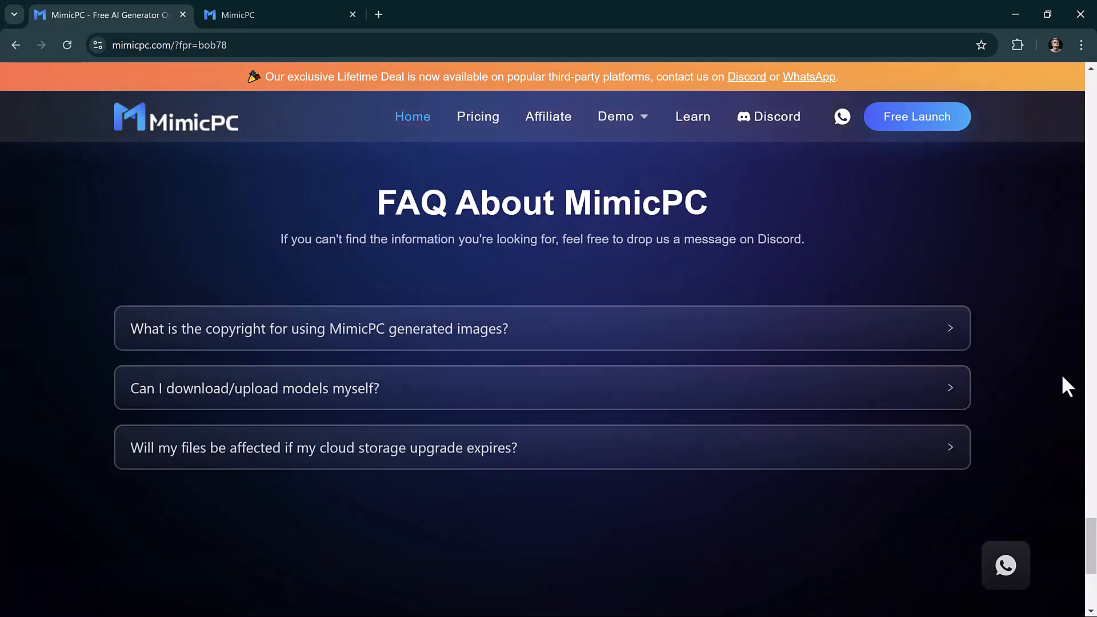
scroll(up, 3)
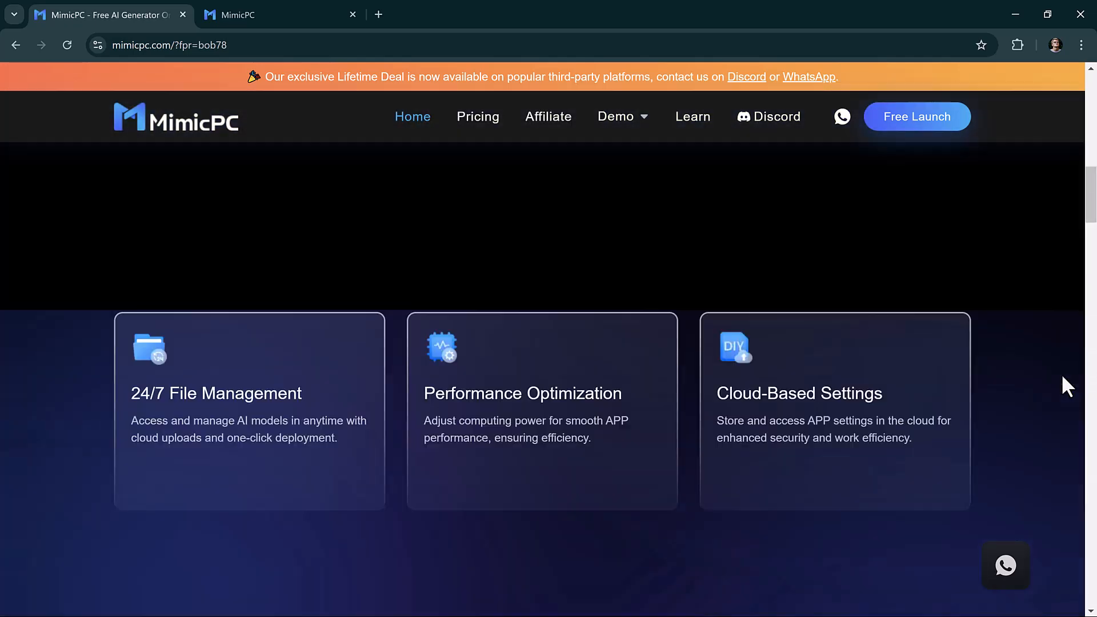
scroll(up, 3)
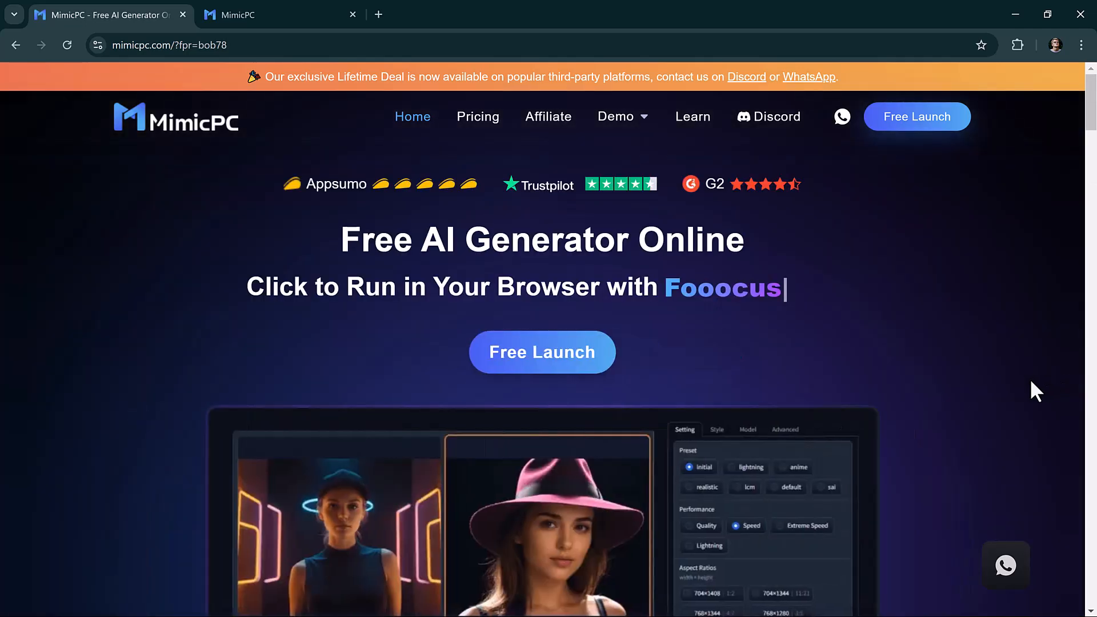
mouse_move(542, 352)
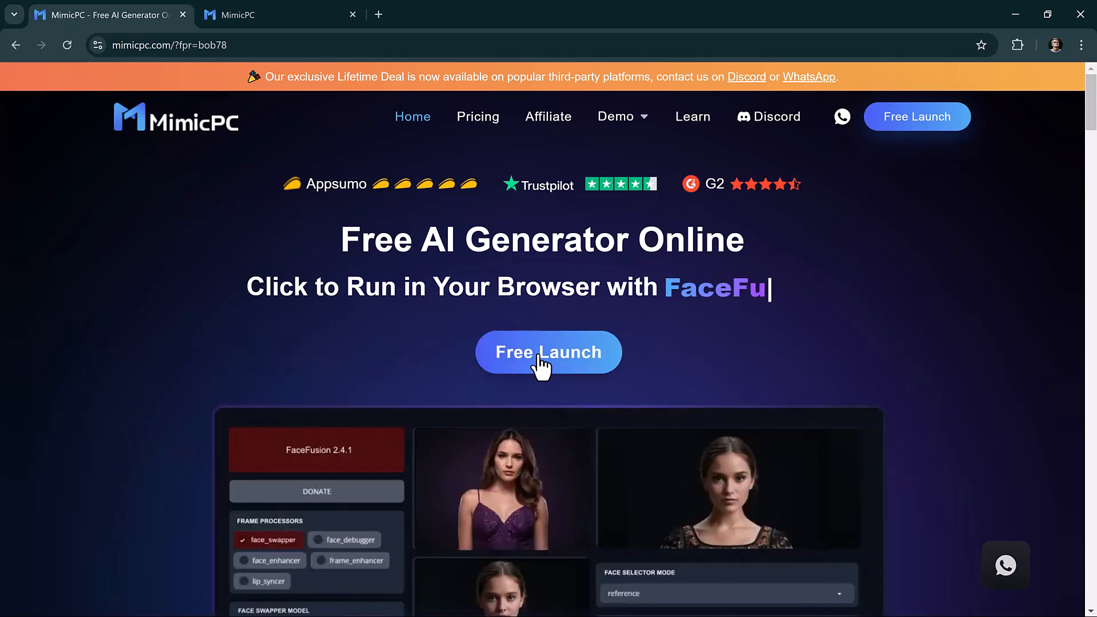
click(548, 352)
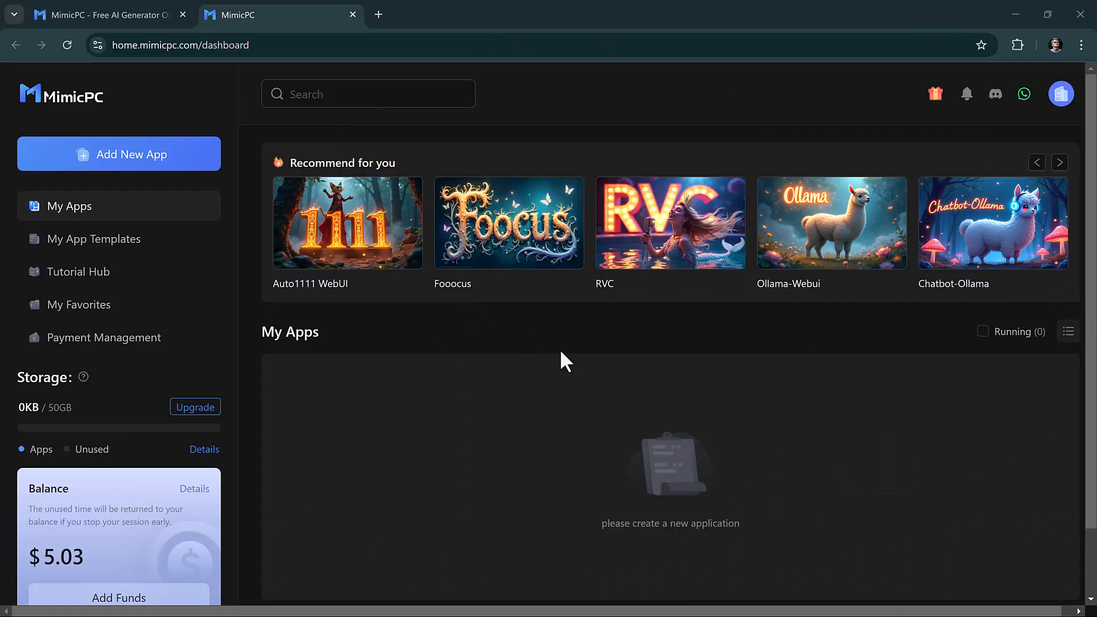
mouse_move(591, 332)
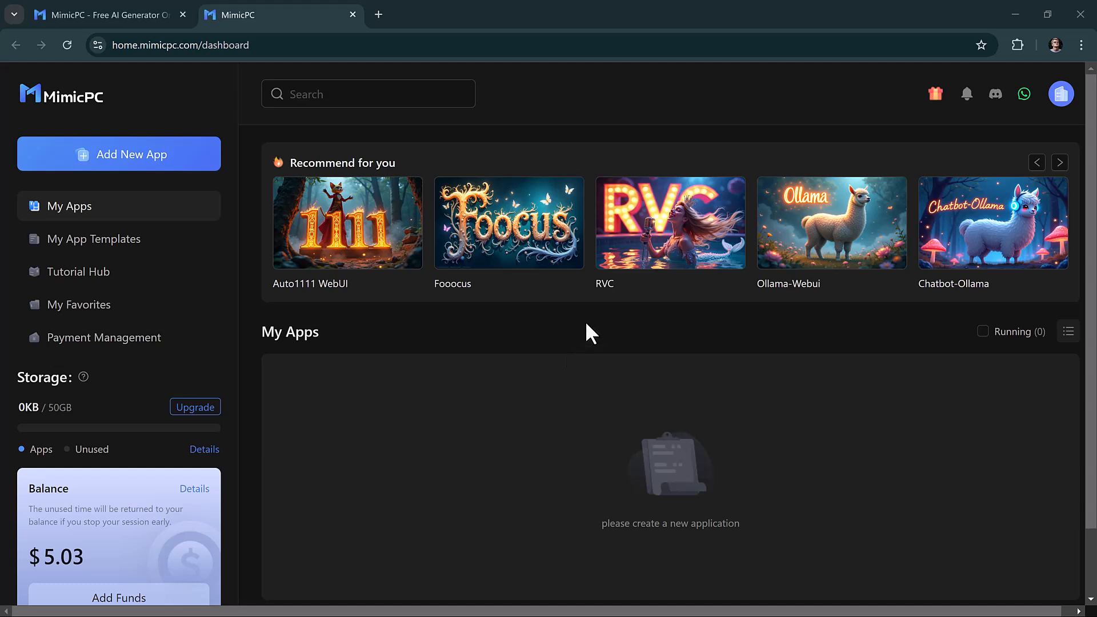
mouse_move(227, 147)
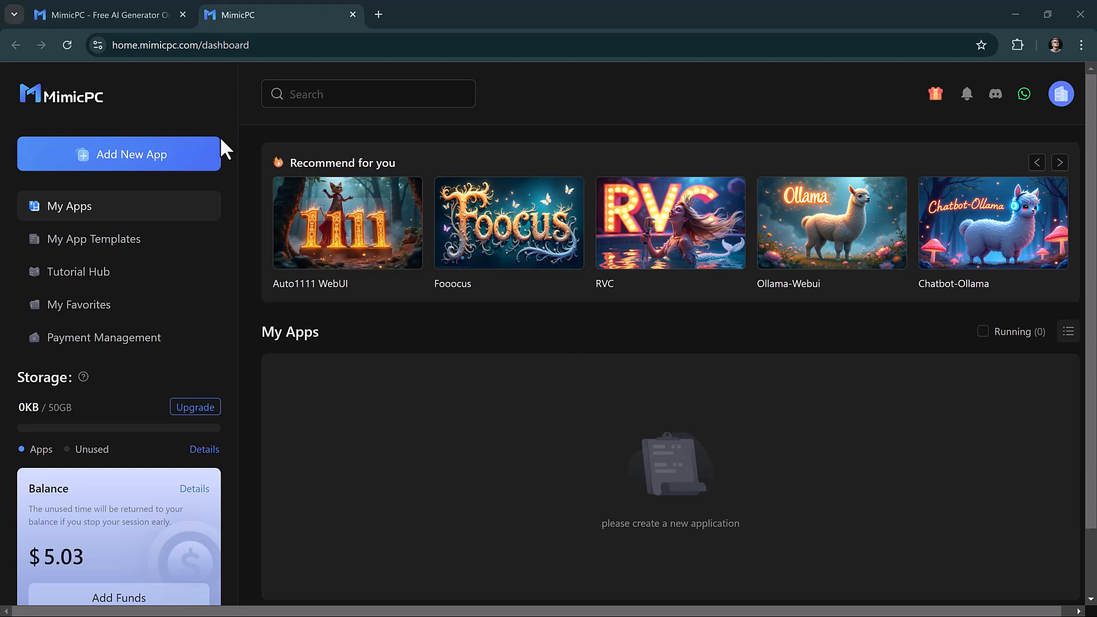
mouse_move(576, 344)
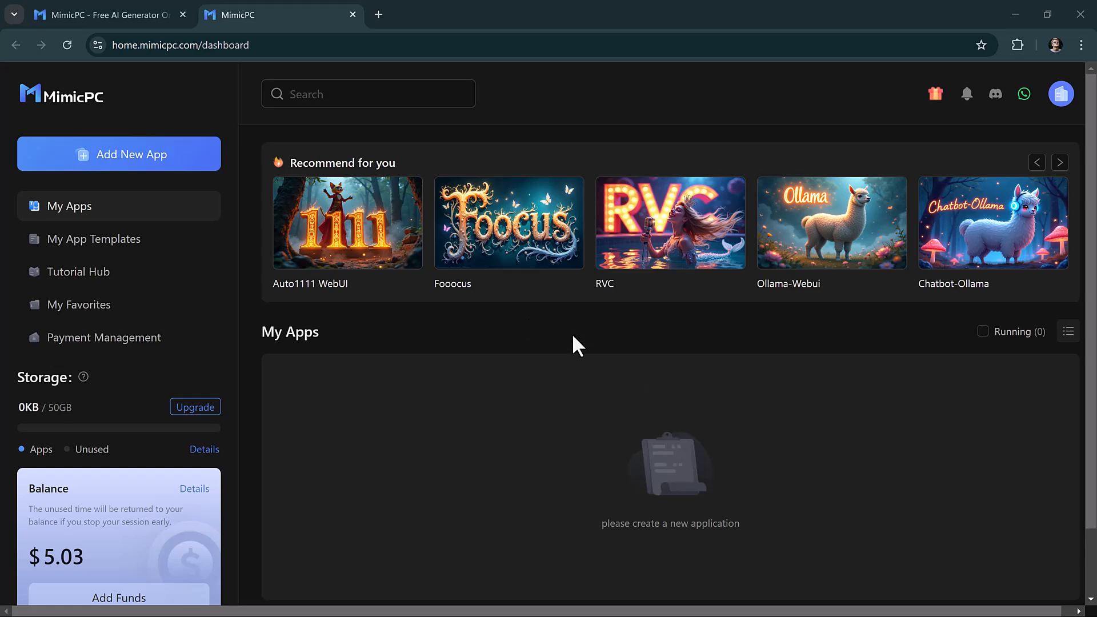
Step: Open the Add New App catalog and select the ComfyUI entry
click(118, 154)
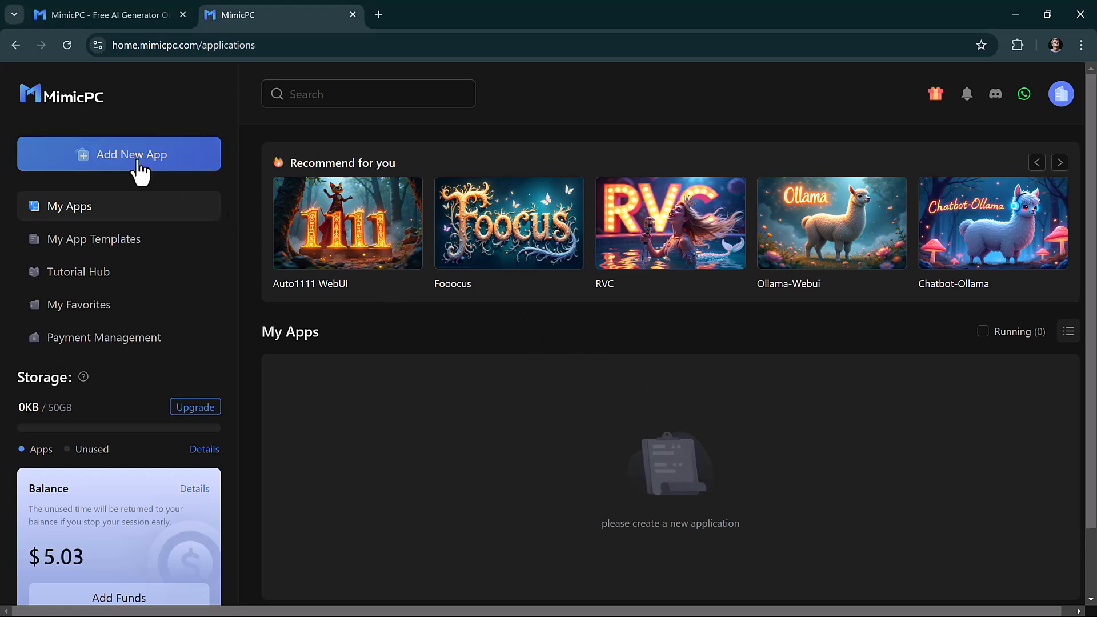
click(119, 154)
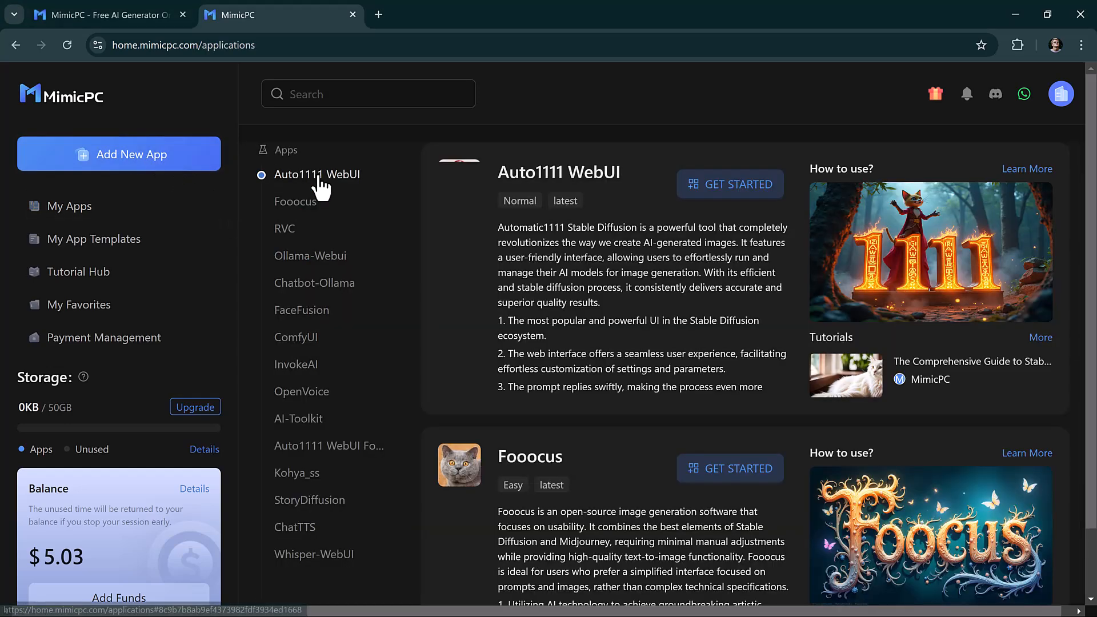
mouse_move(333, 189)
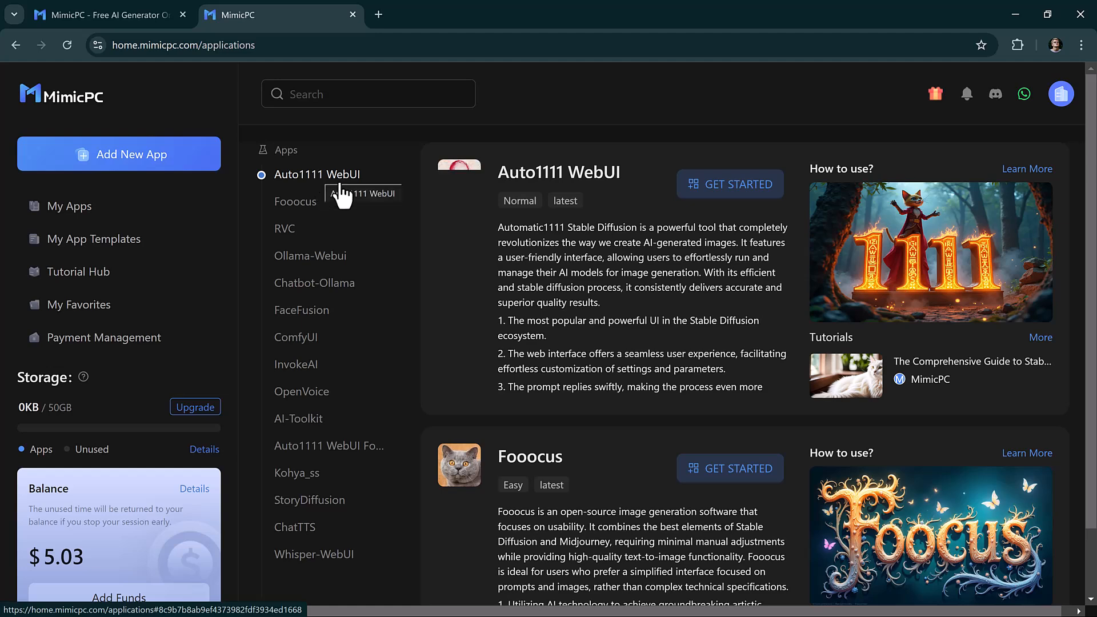
click(296, 337)
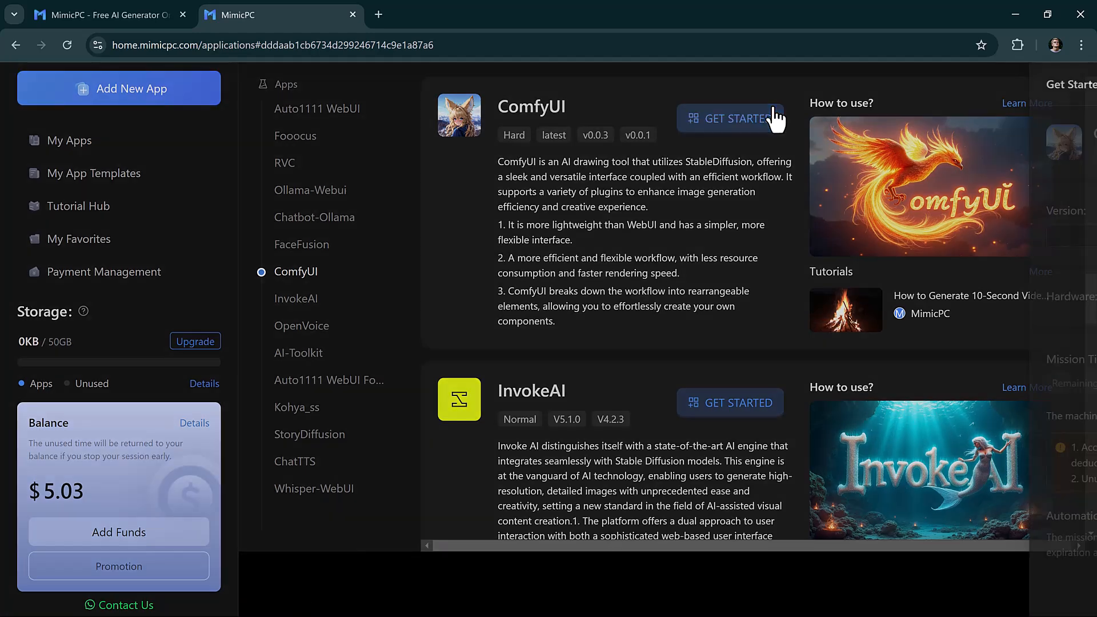
Step: Launch ComfyUI on latest version, Large-pro hardware, 0h 30m session via Create & Start
click(729, 119)
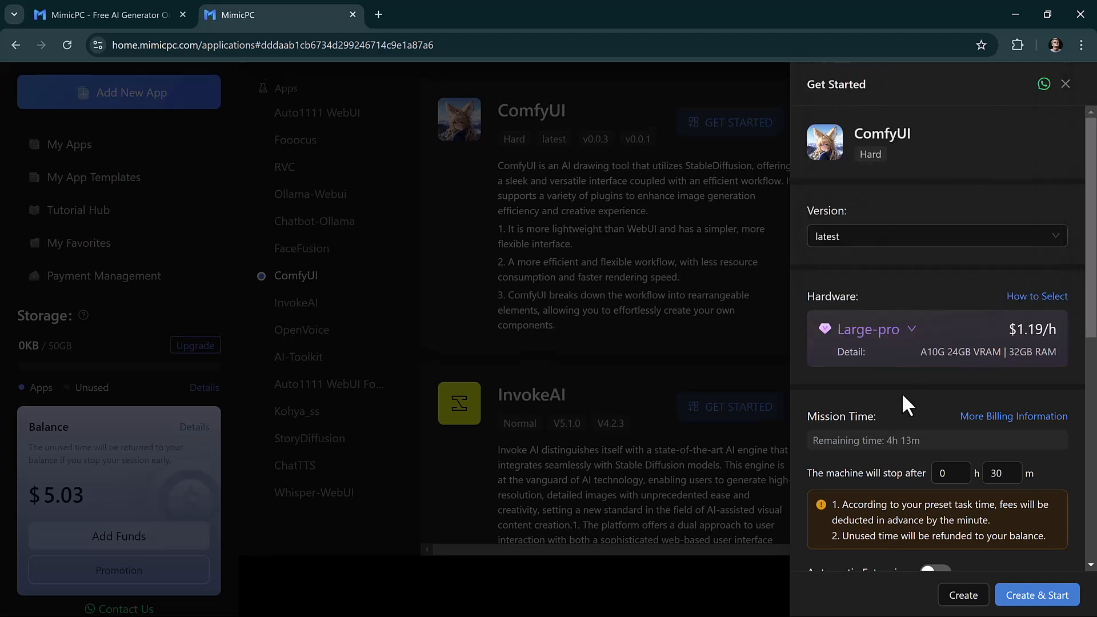
scroll(down, 3)
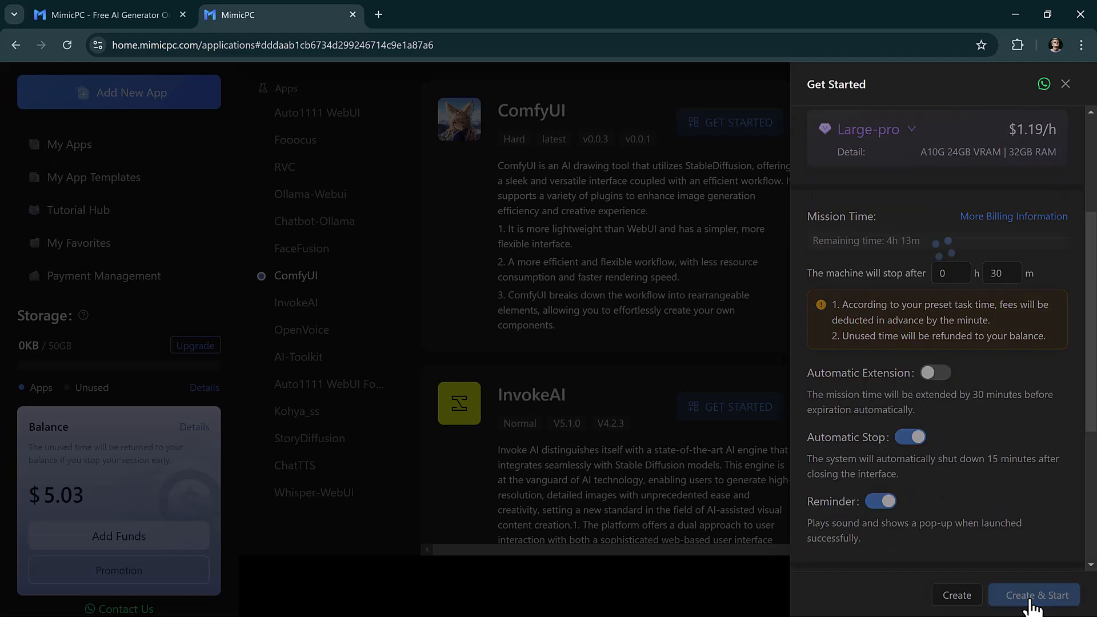
click(1034, 594)
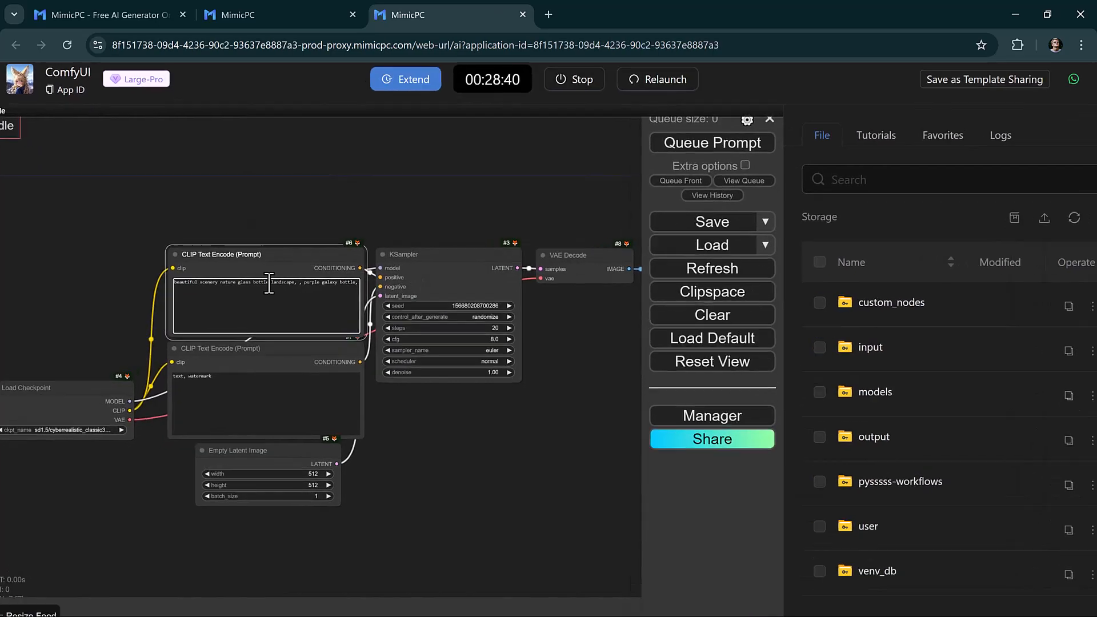
Step: Select the purple galaxy bottle prompt text and queue the ComfyUI generation
scroll(down, 3)
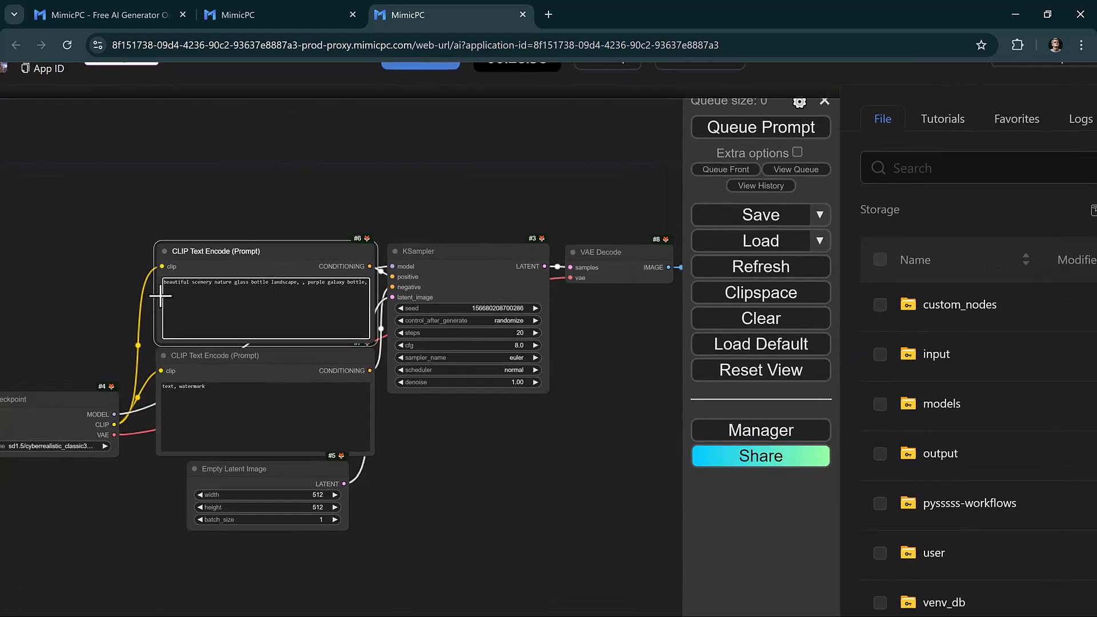
triple_click(266, 282)
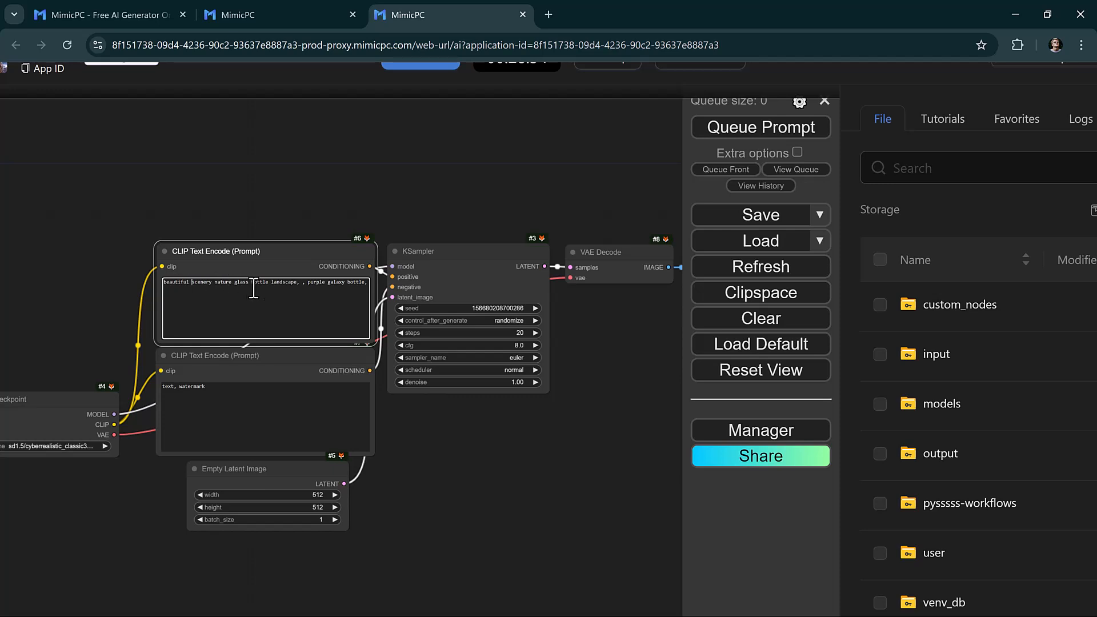
click(759, 128)
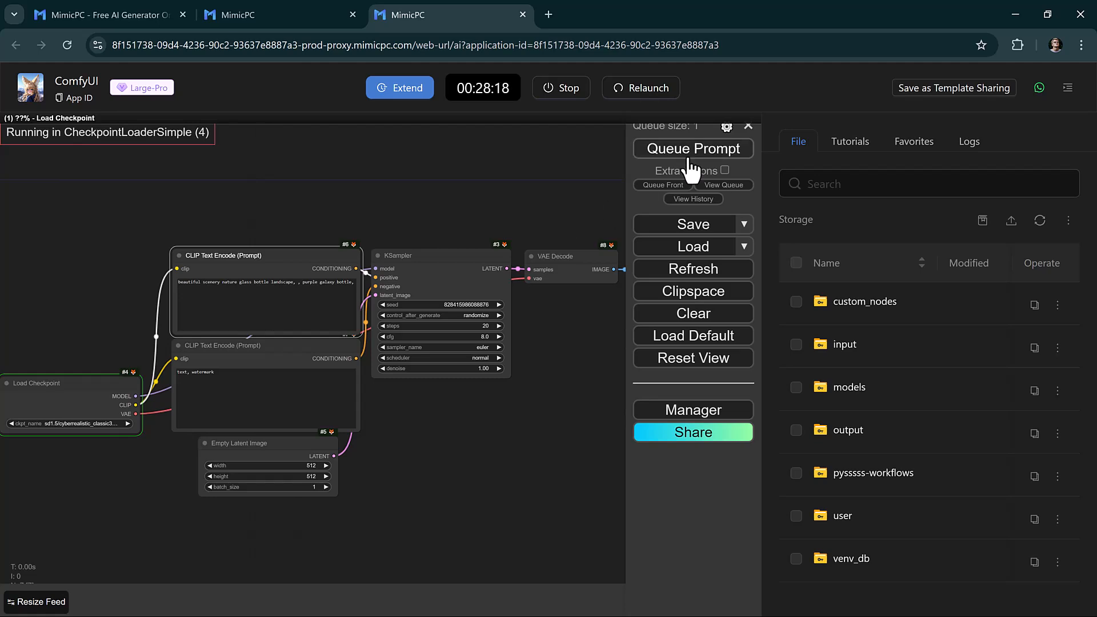
Step: Set KSampler steps to 25 and latent image height to 1080, then requeue
click(691, 148)
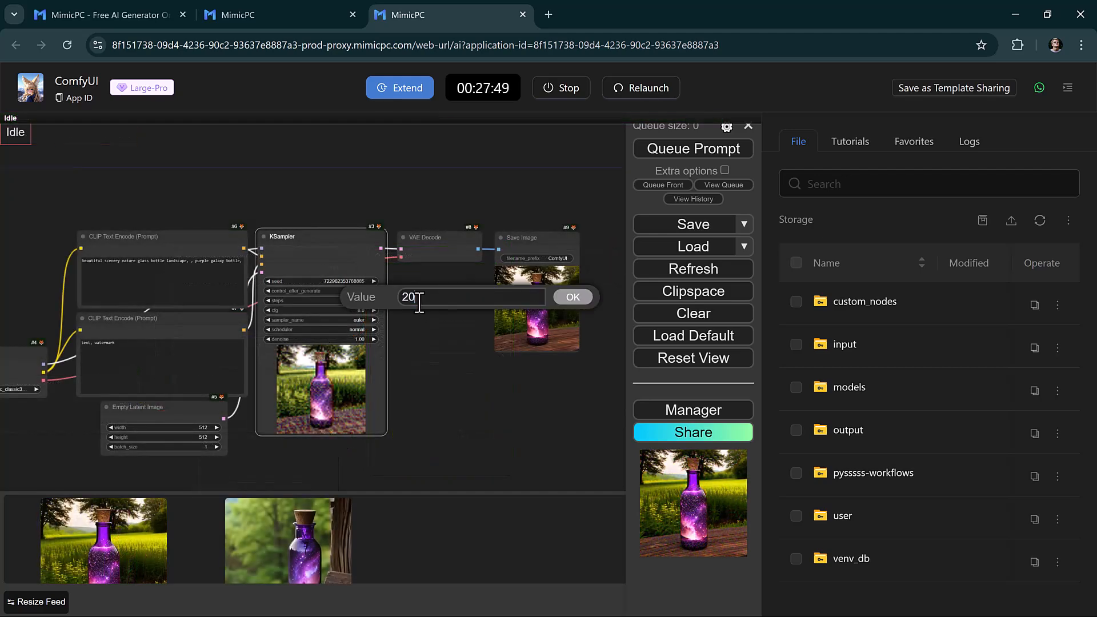
click(571, 296)
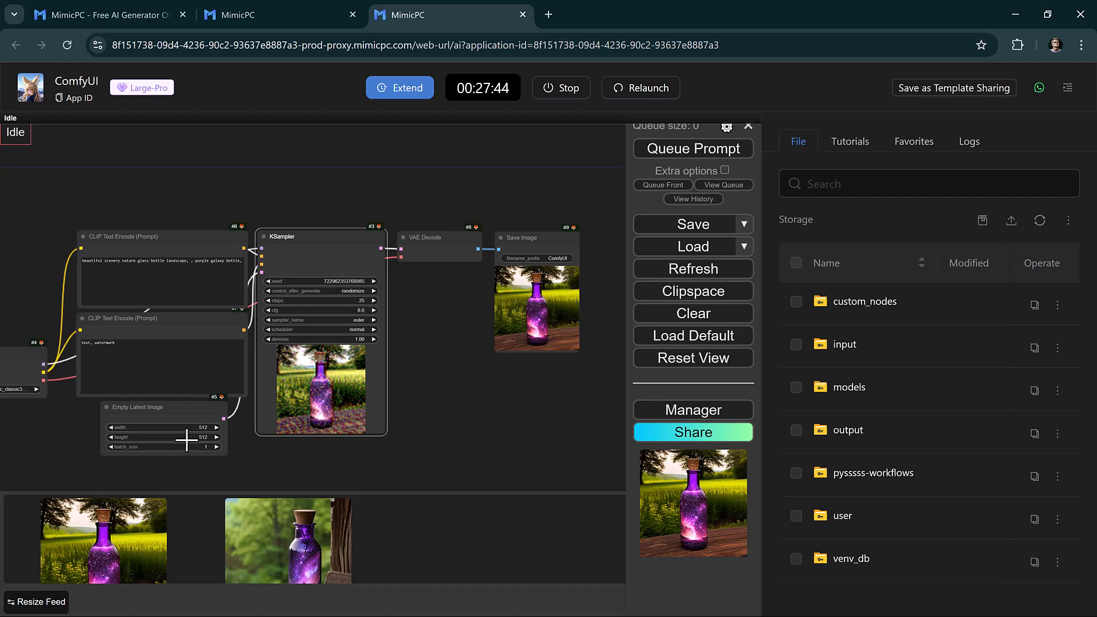
double_click(210, 426)
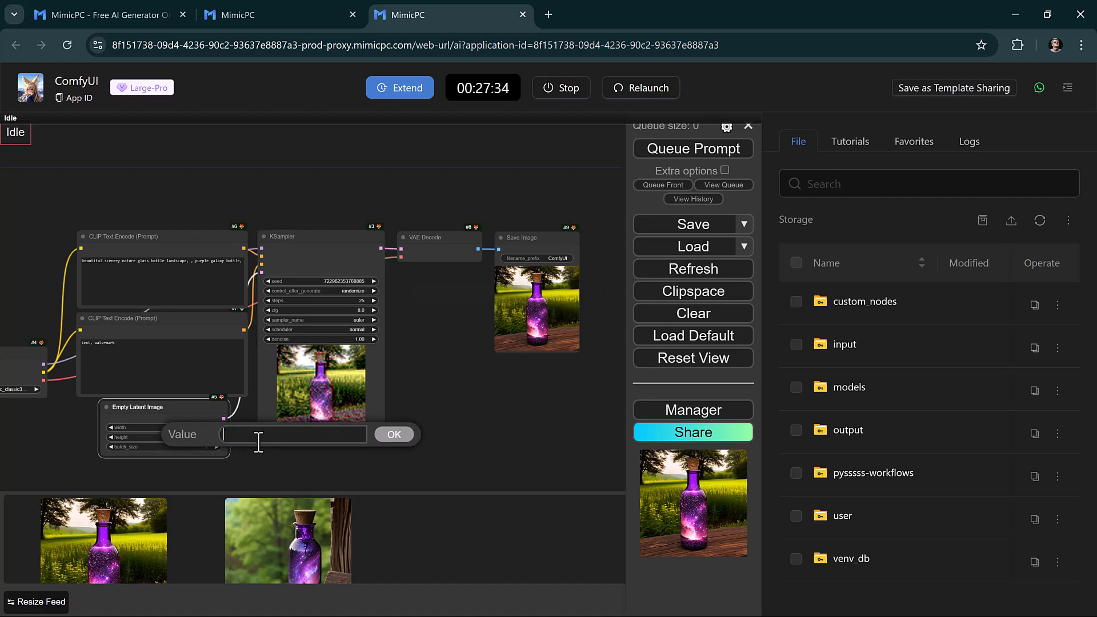
click(393, 433)
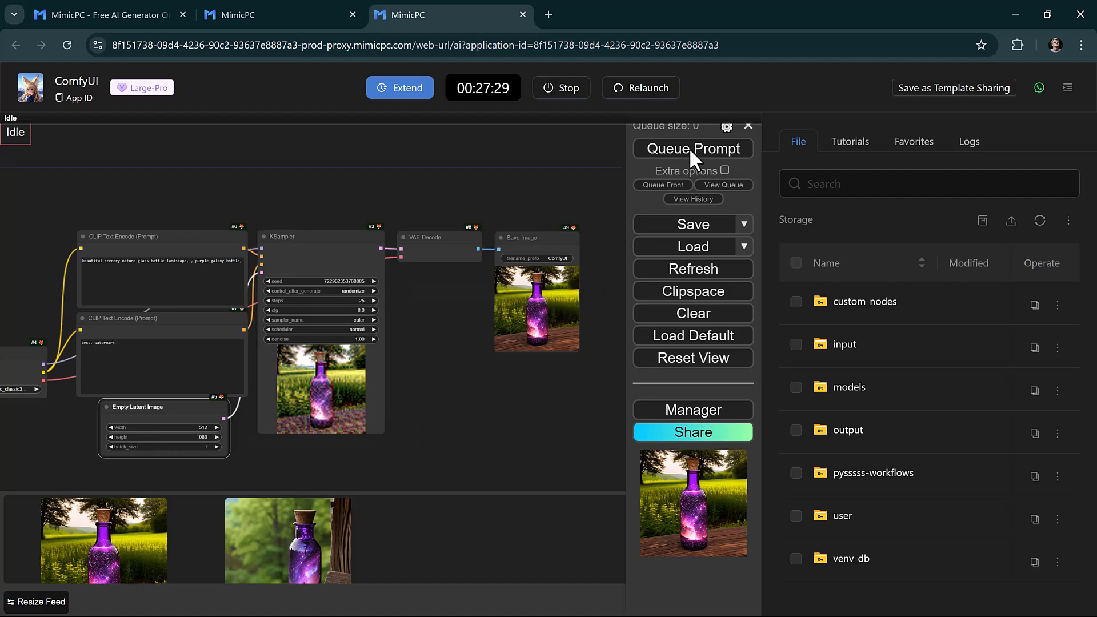
click(692, 149)
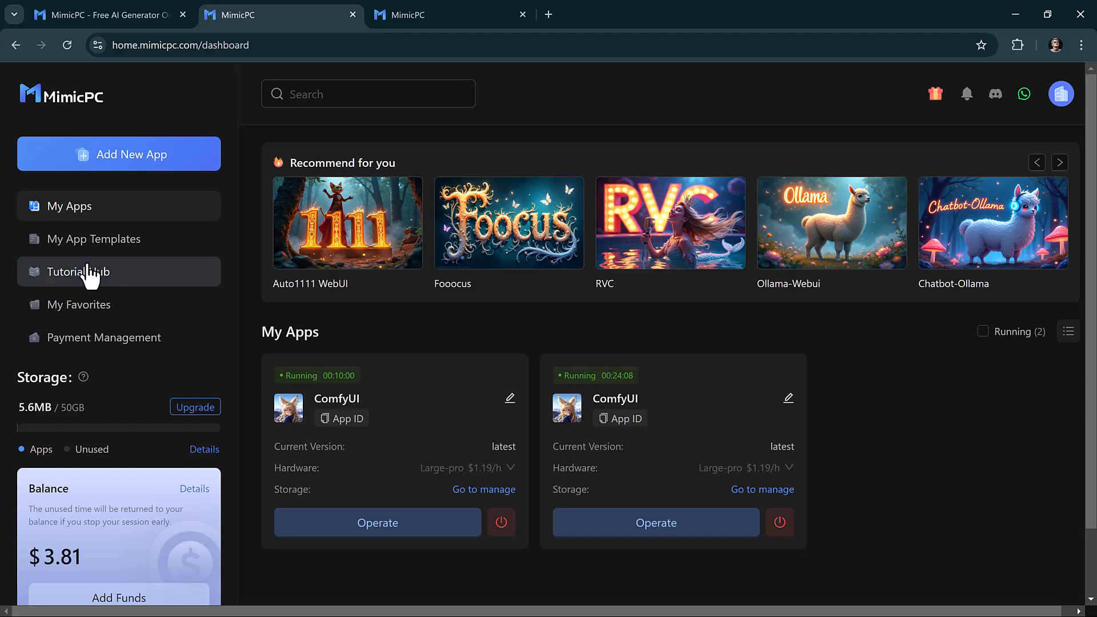
Step: Open the WD14 with Flux NF4 guide in Tutorial Hub and reach its workflow link
click(78, 271)
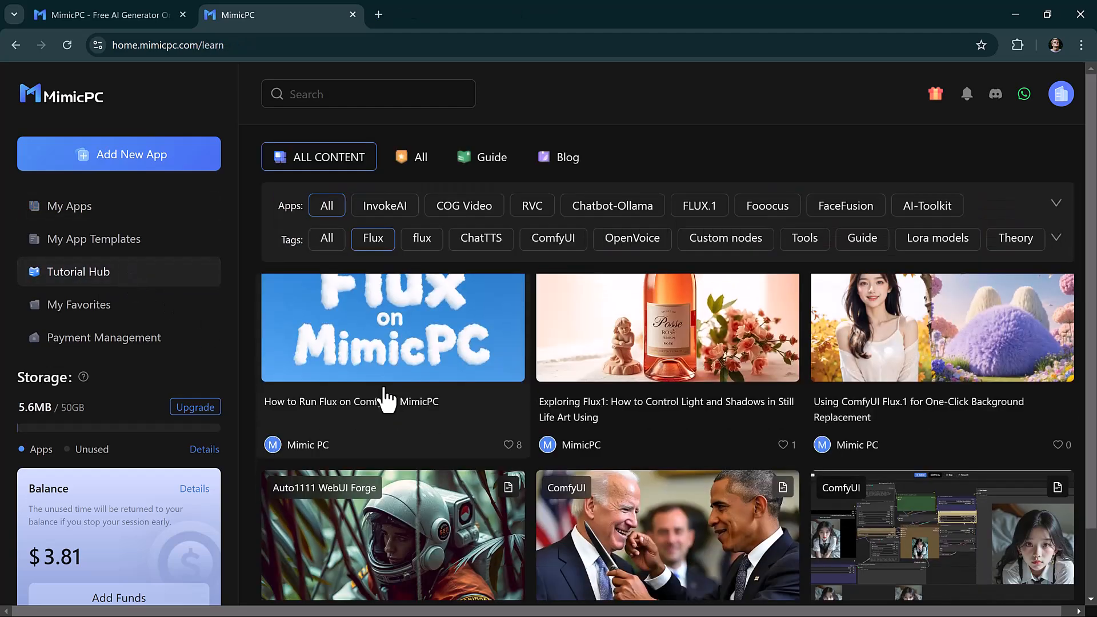
click(391, 327)
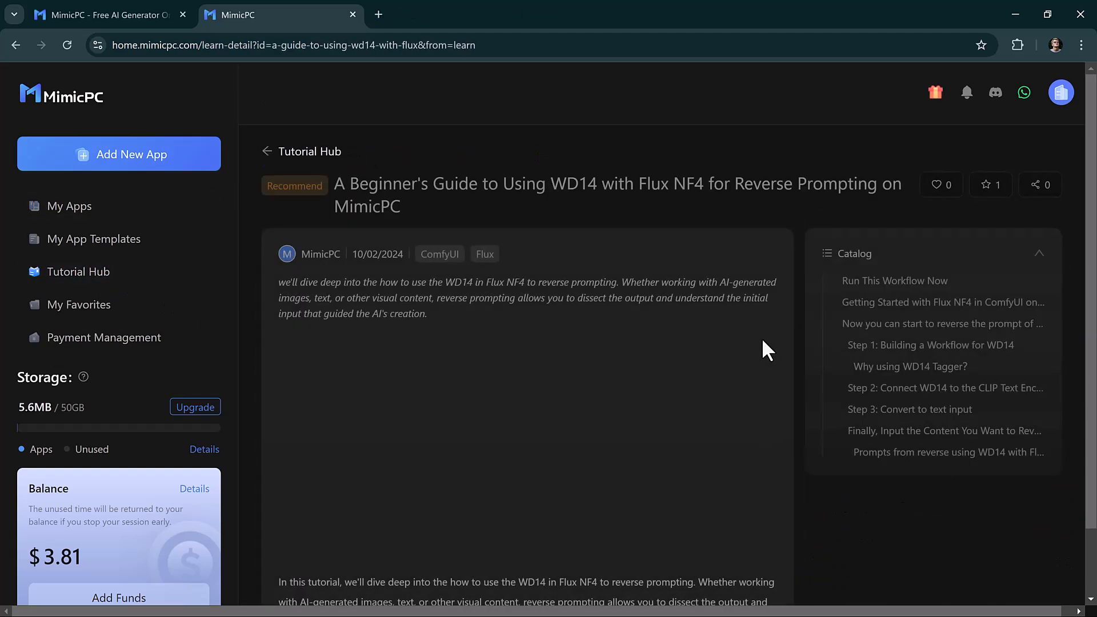
scroll(down, 3)
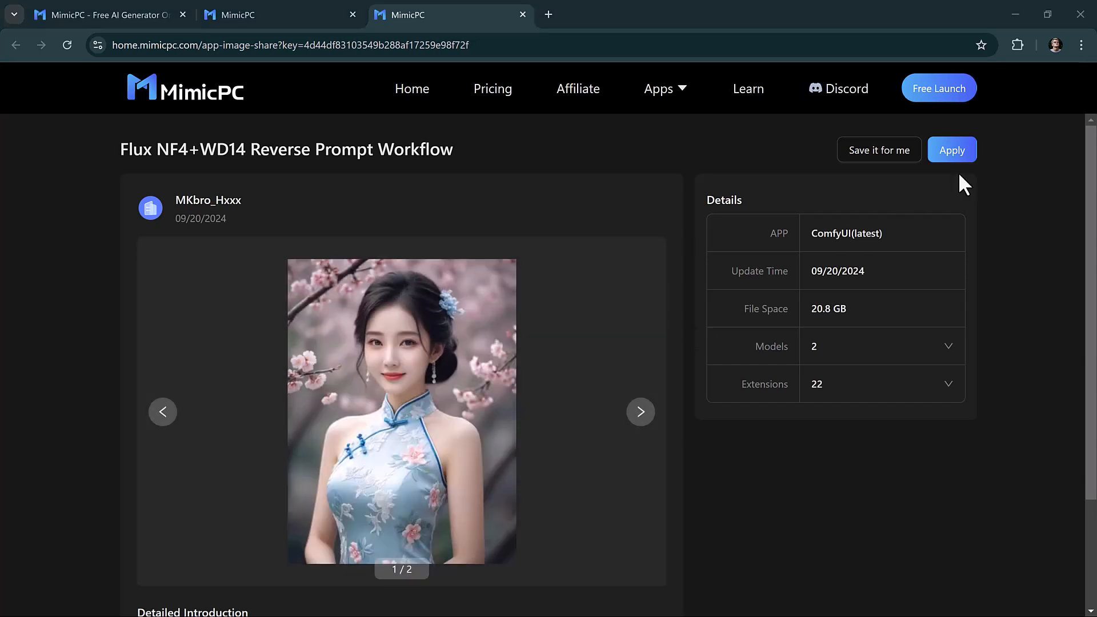
Step: Apply the Flux NF4+WD14 workflow and start it on Large hardware
click(951, 149)
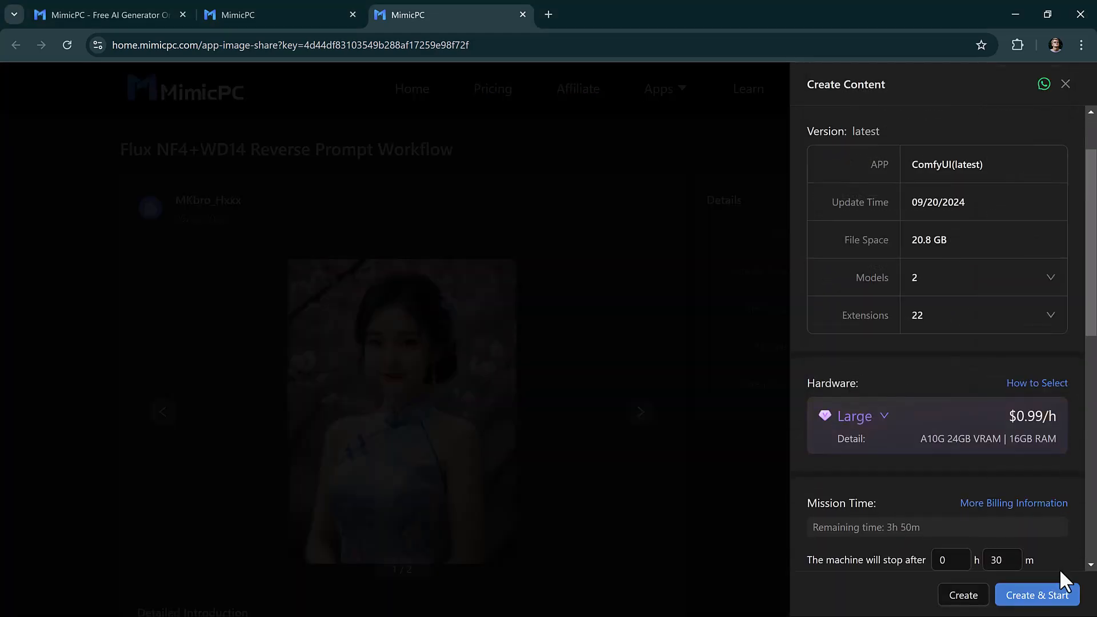
click(1035, 595)
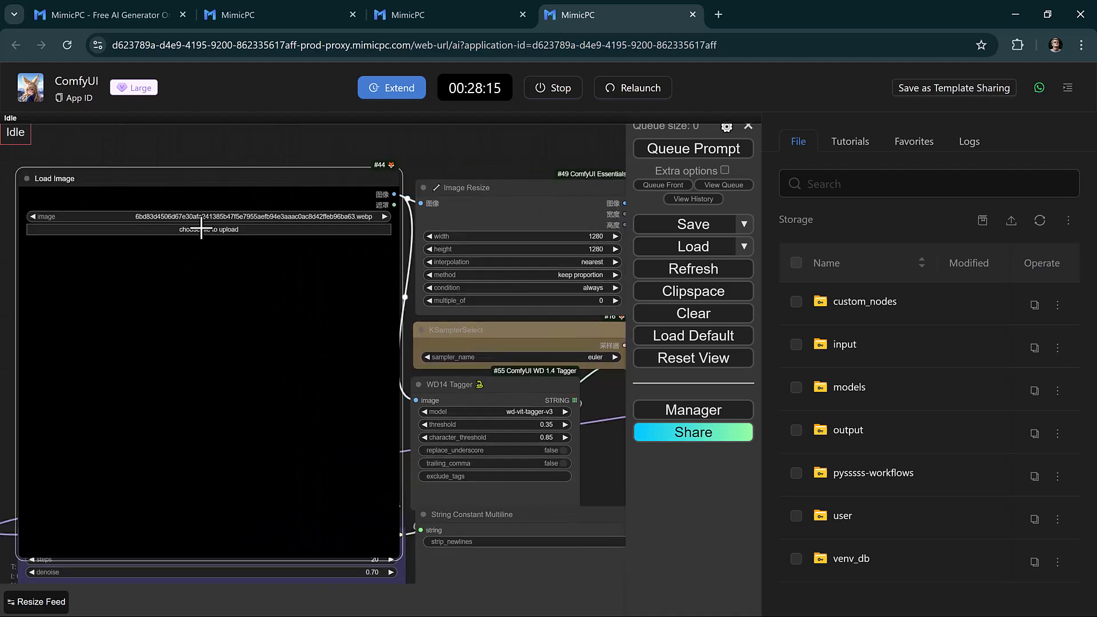
Step: Upload a portrait into Load Image and set the WD14 Tagger threshold to 0.54
click(206, 229)
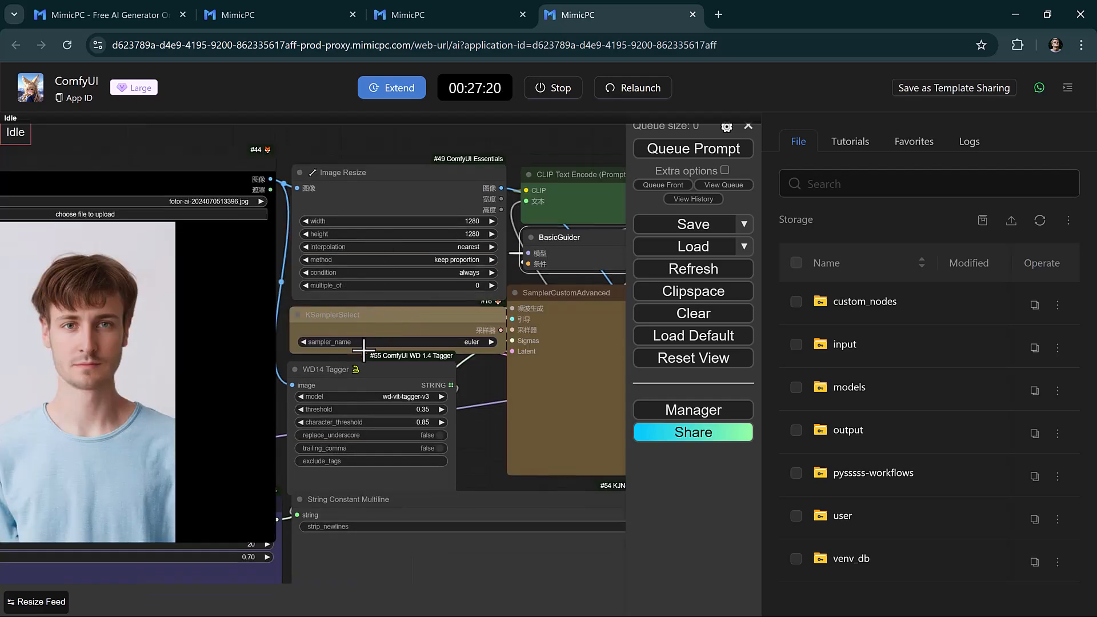
click(692, 149)
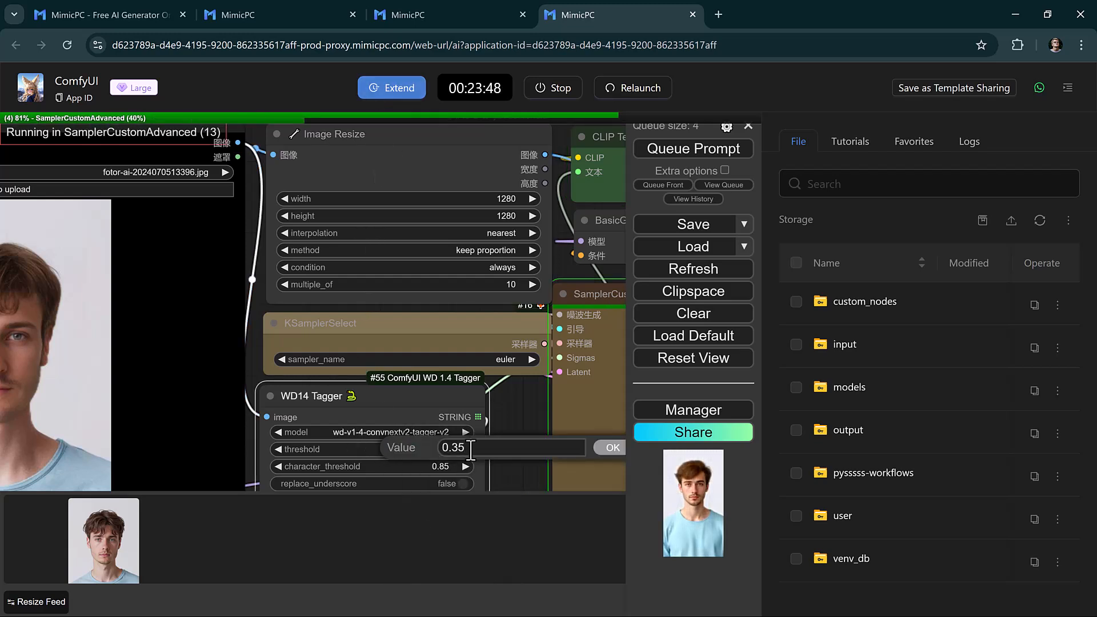
text(0.54)
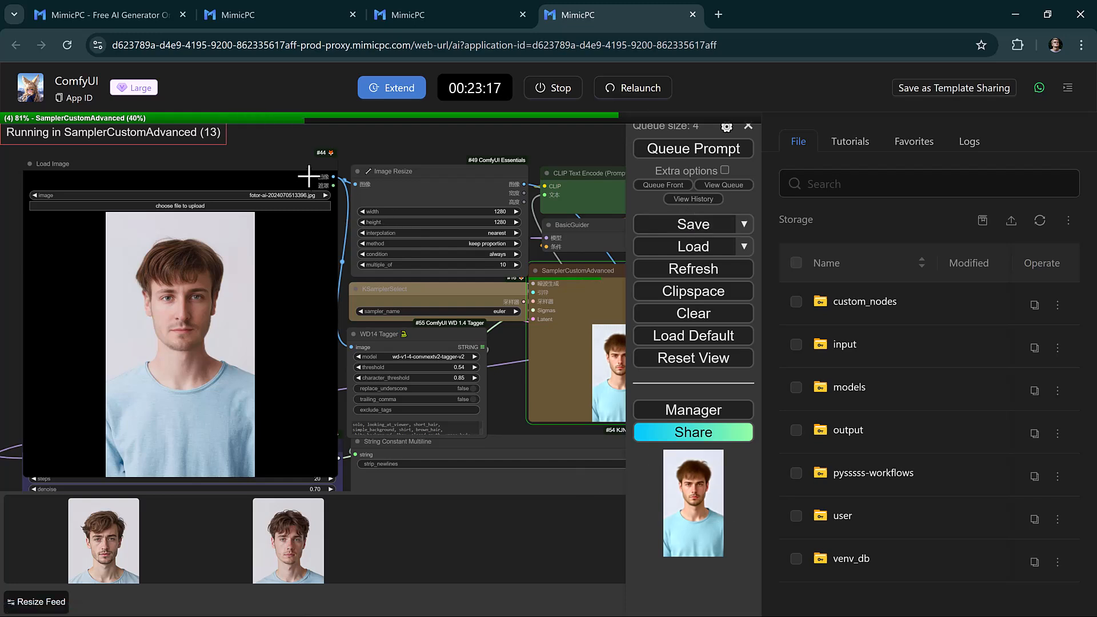
mouse_move(446, 521)
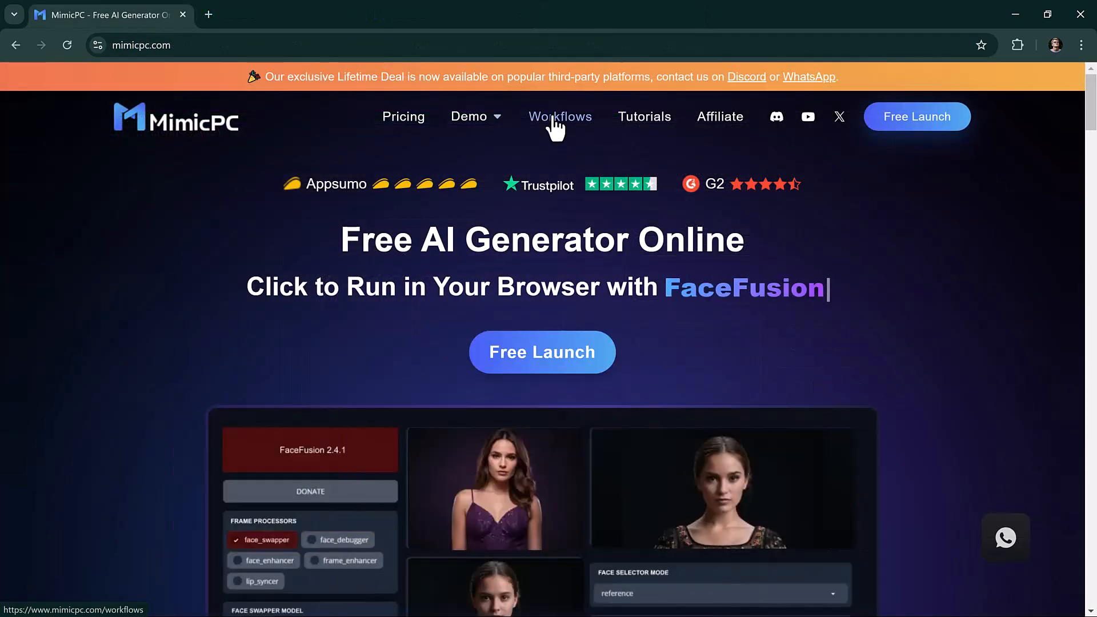
Step: Browse the MimicPC workflows library, then open Fooocus's GET STARTED panel
click(558, 116)
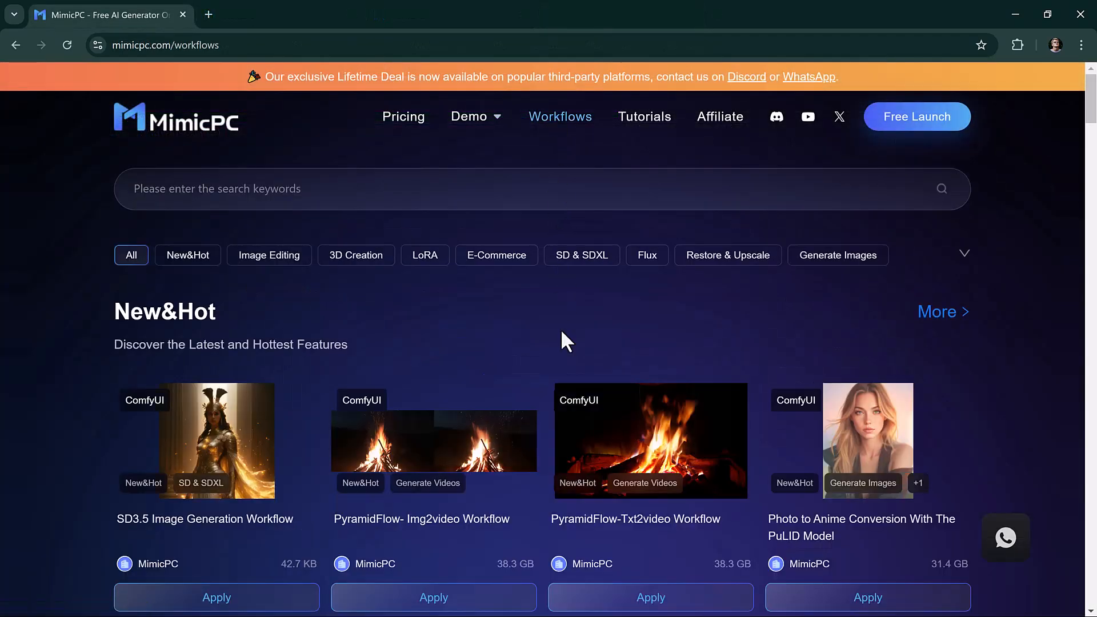
scroll(down, 3)
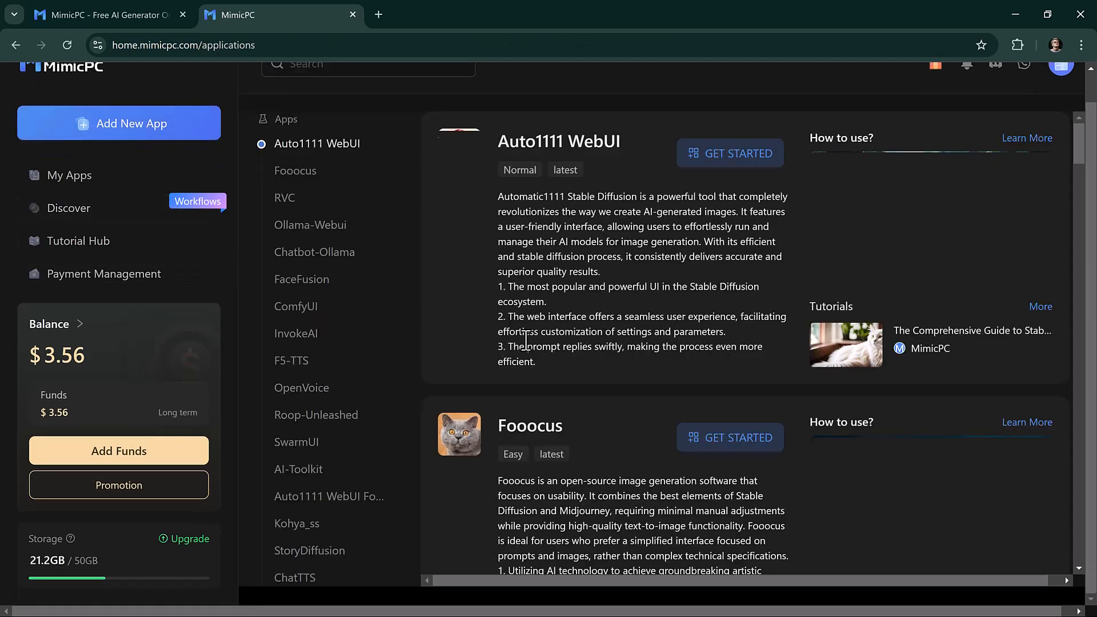
click(729, 437)
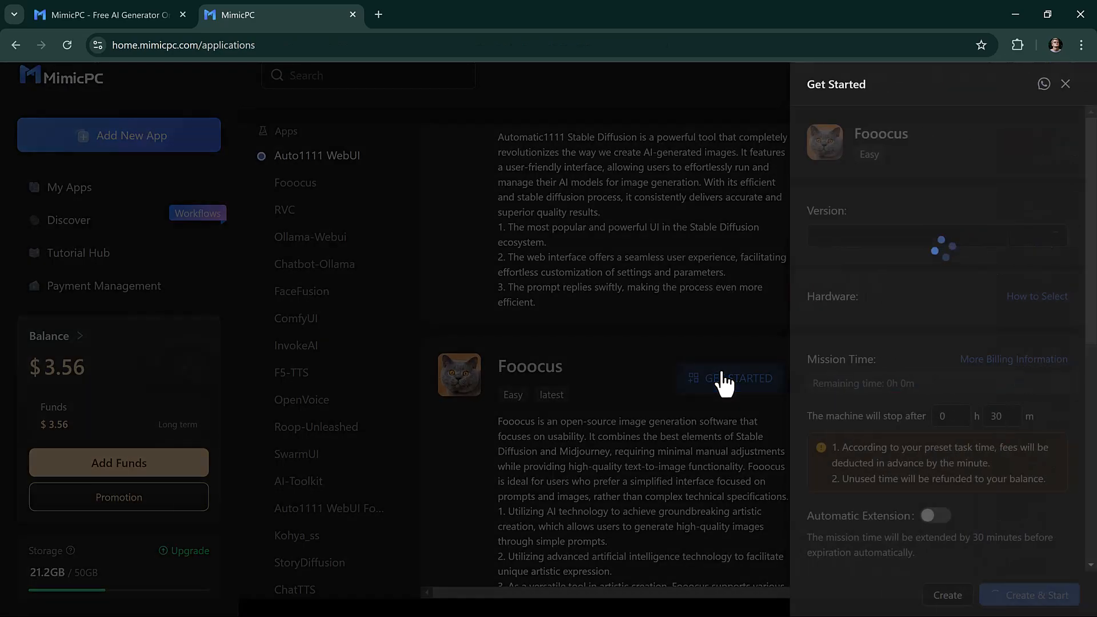